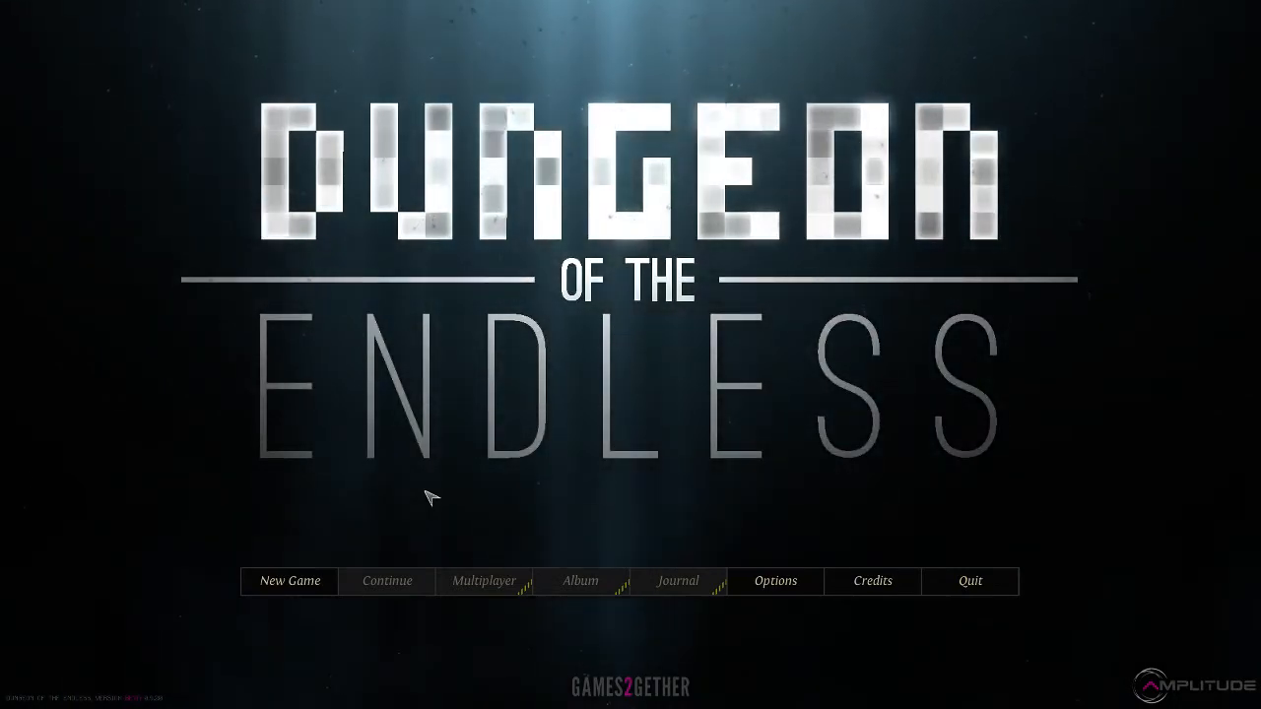
mouse_move(372, 571)
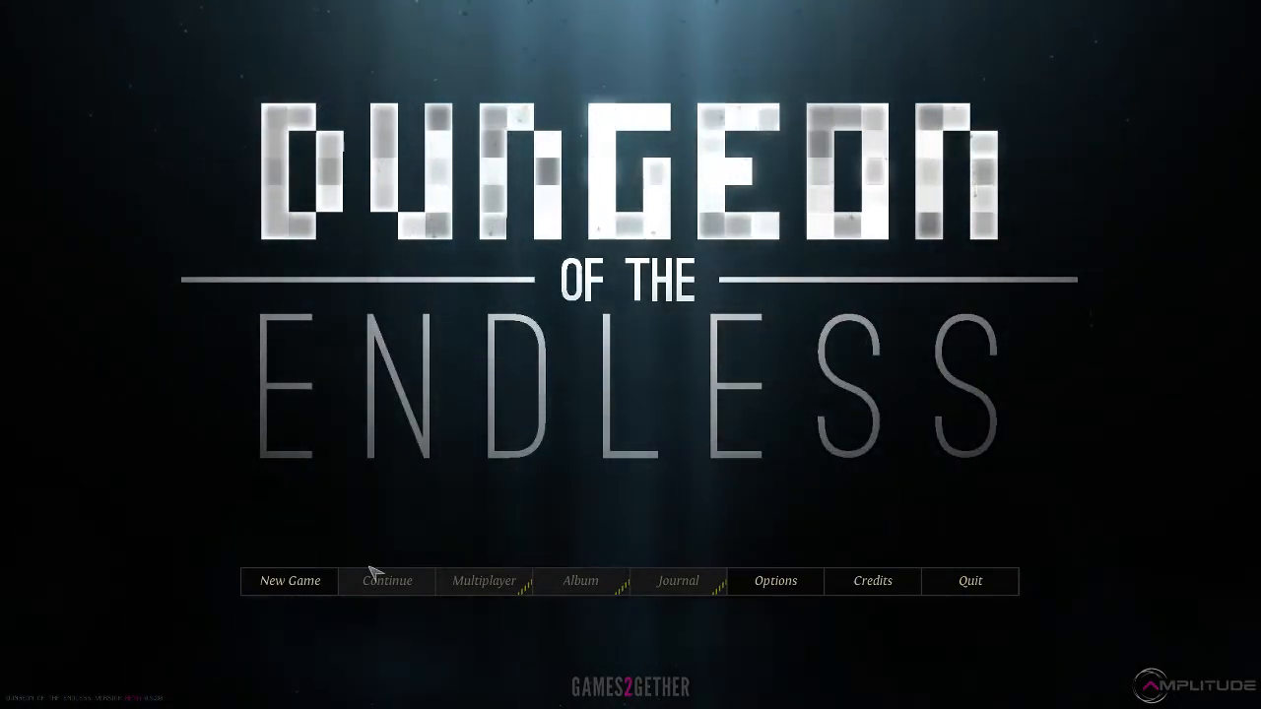
Begin a new Easy run after filling both starting hero slots.
click(289, 580)
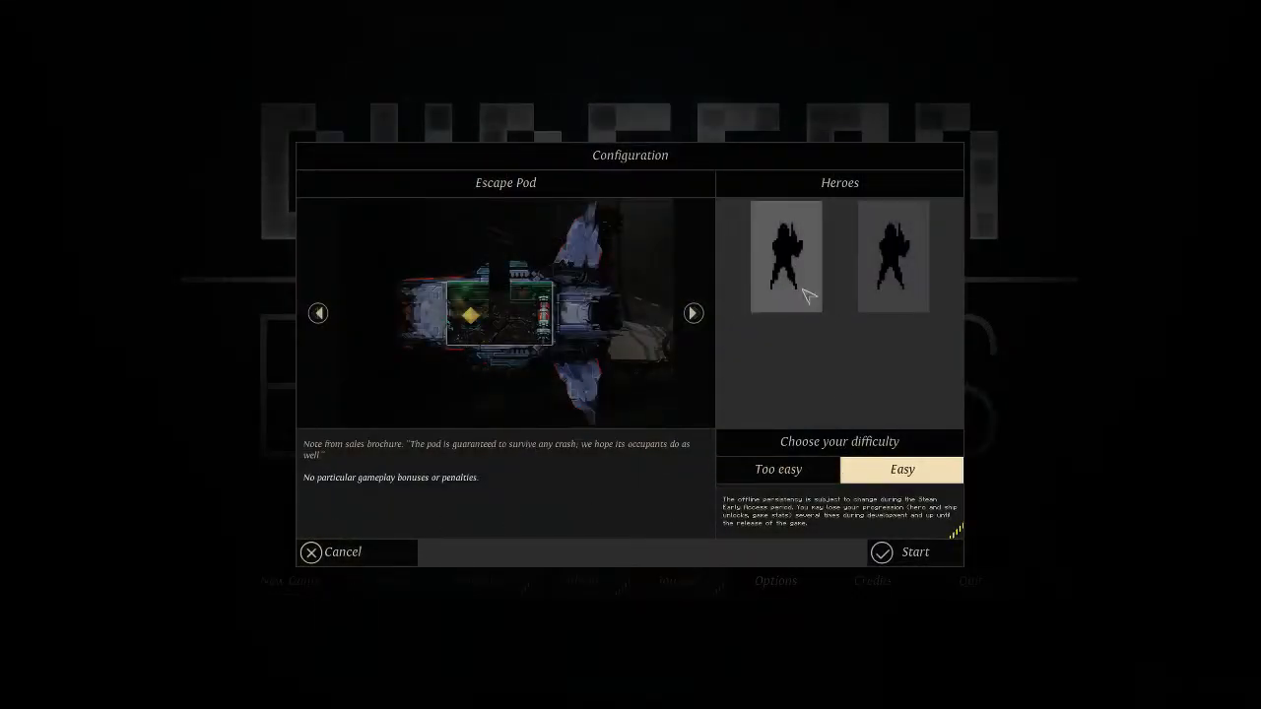
click(786, 256)
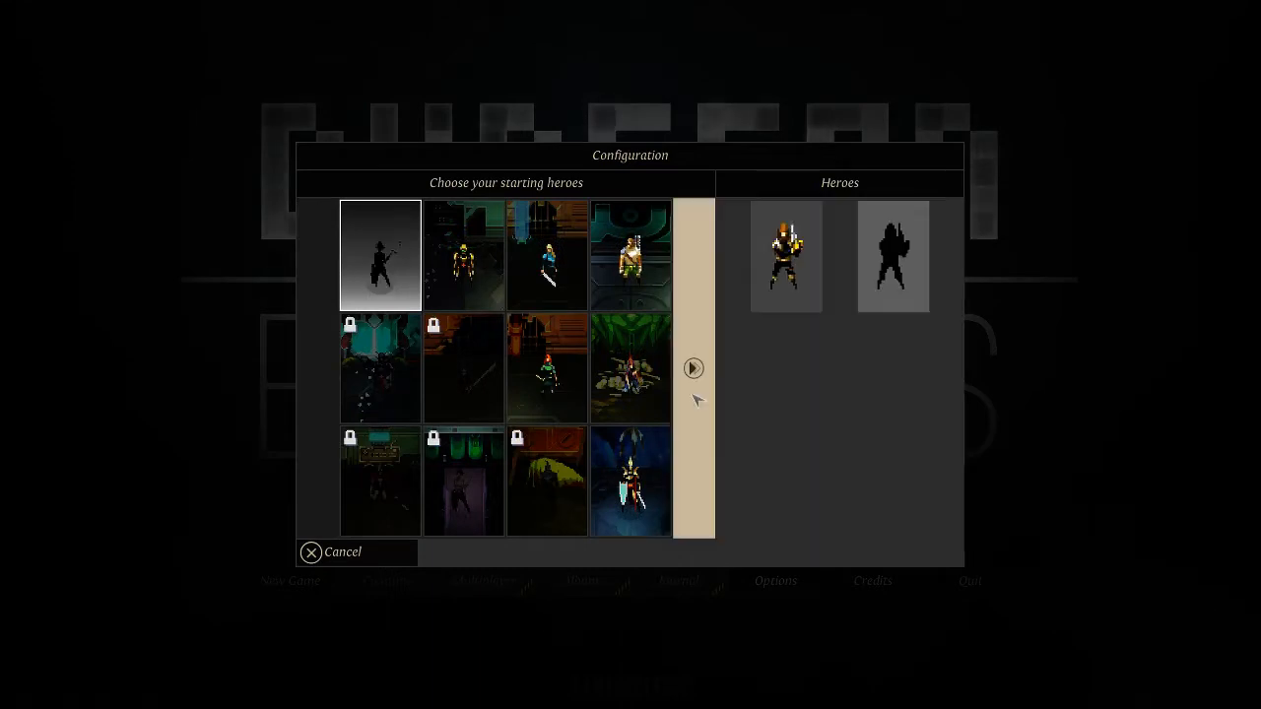
click(694, 367)
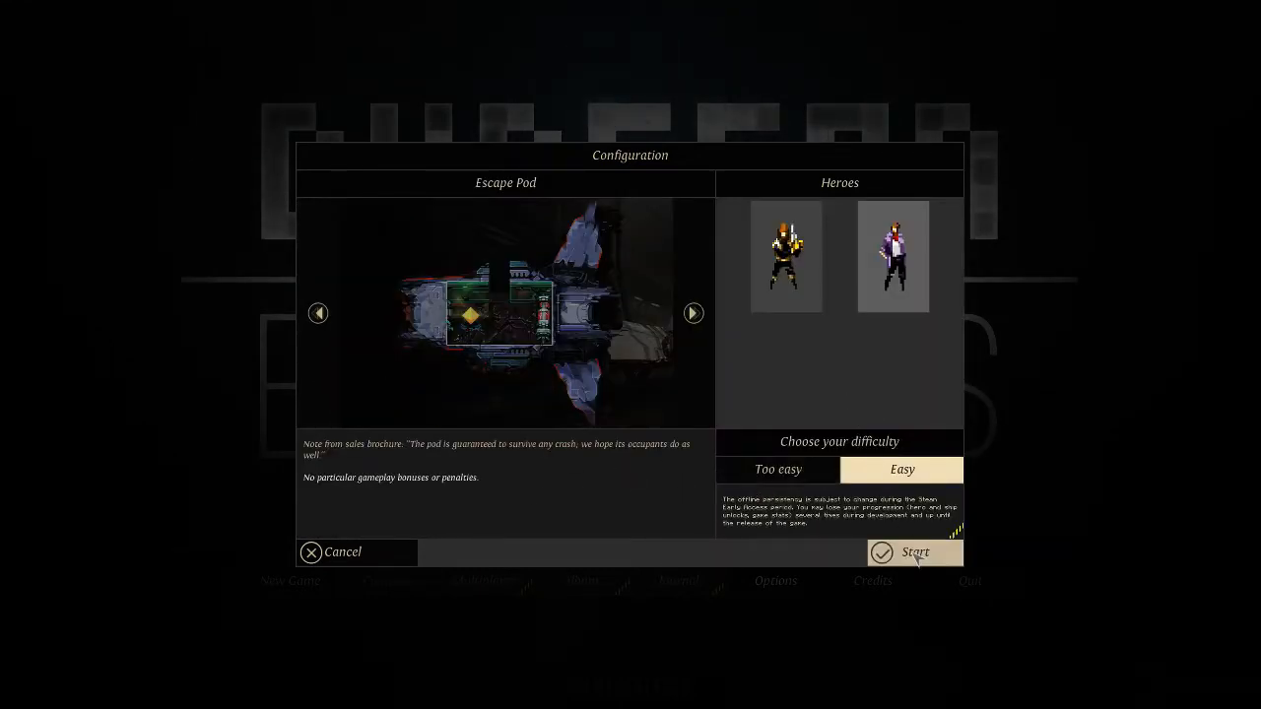
click(915, 552)
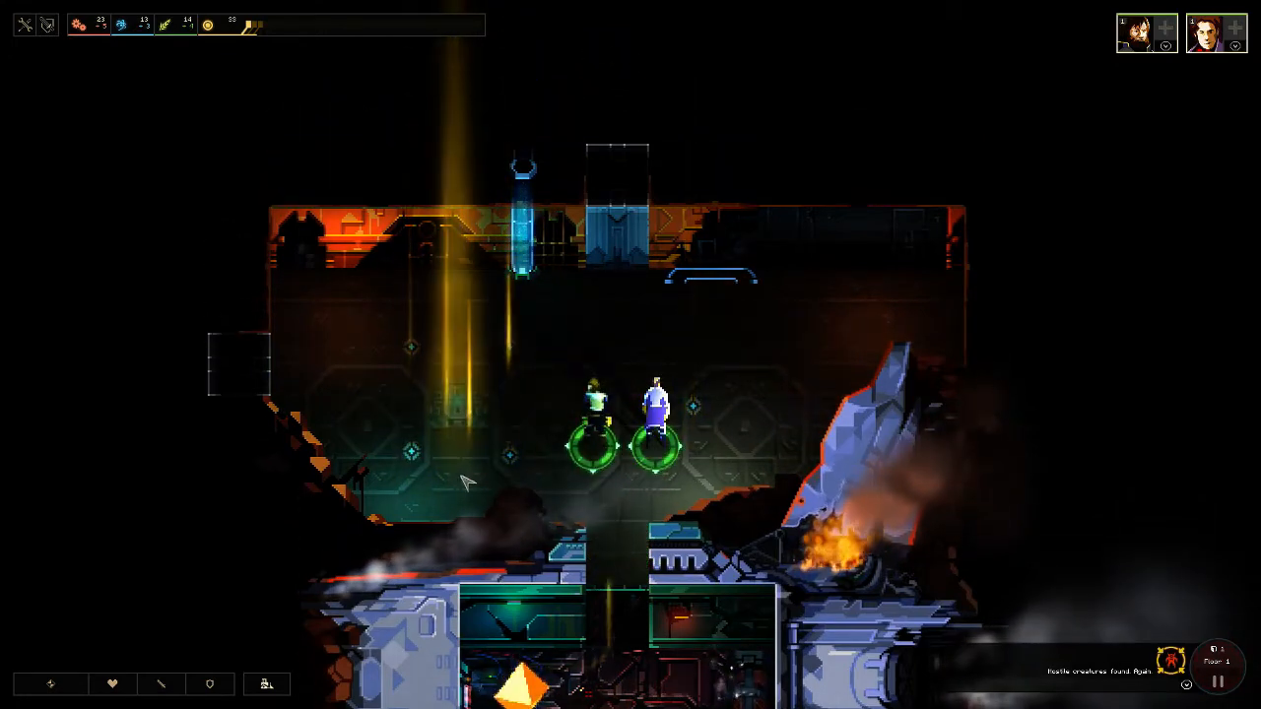
Open the module build list showing Industry Generator I's details.
click(49, 684)
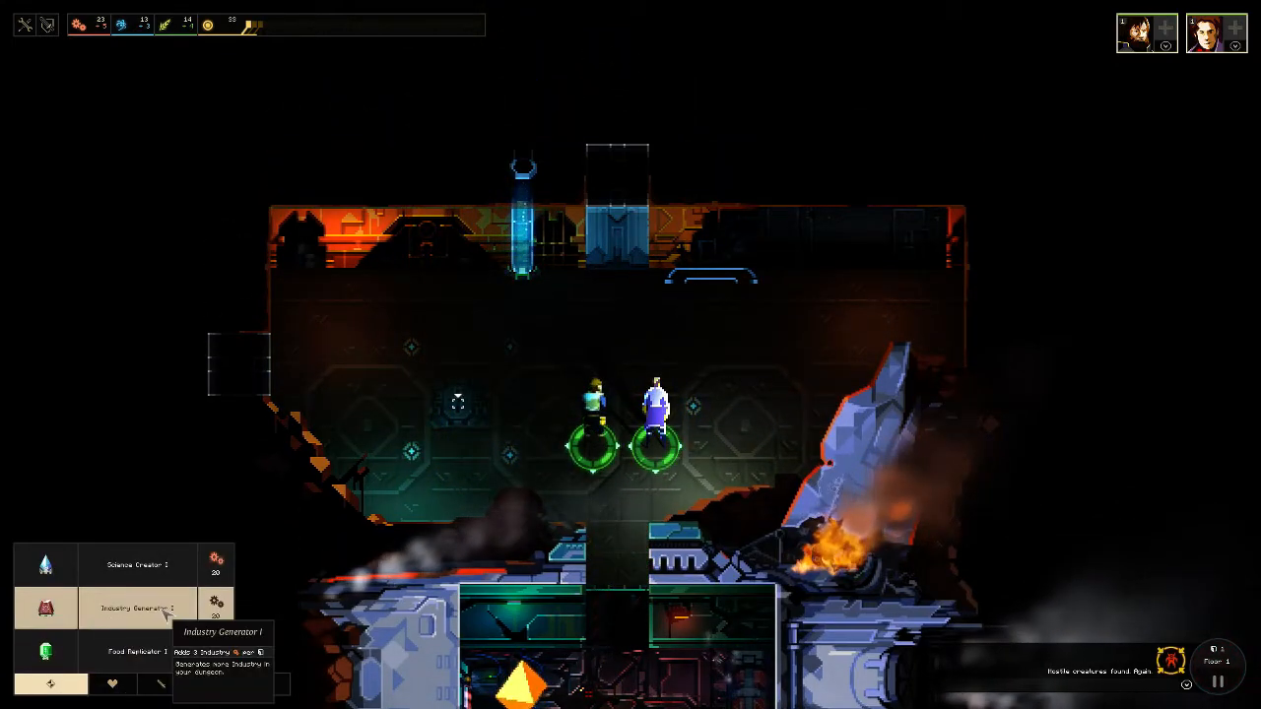
mouse_move(138, 652)
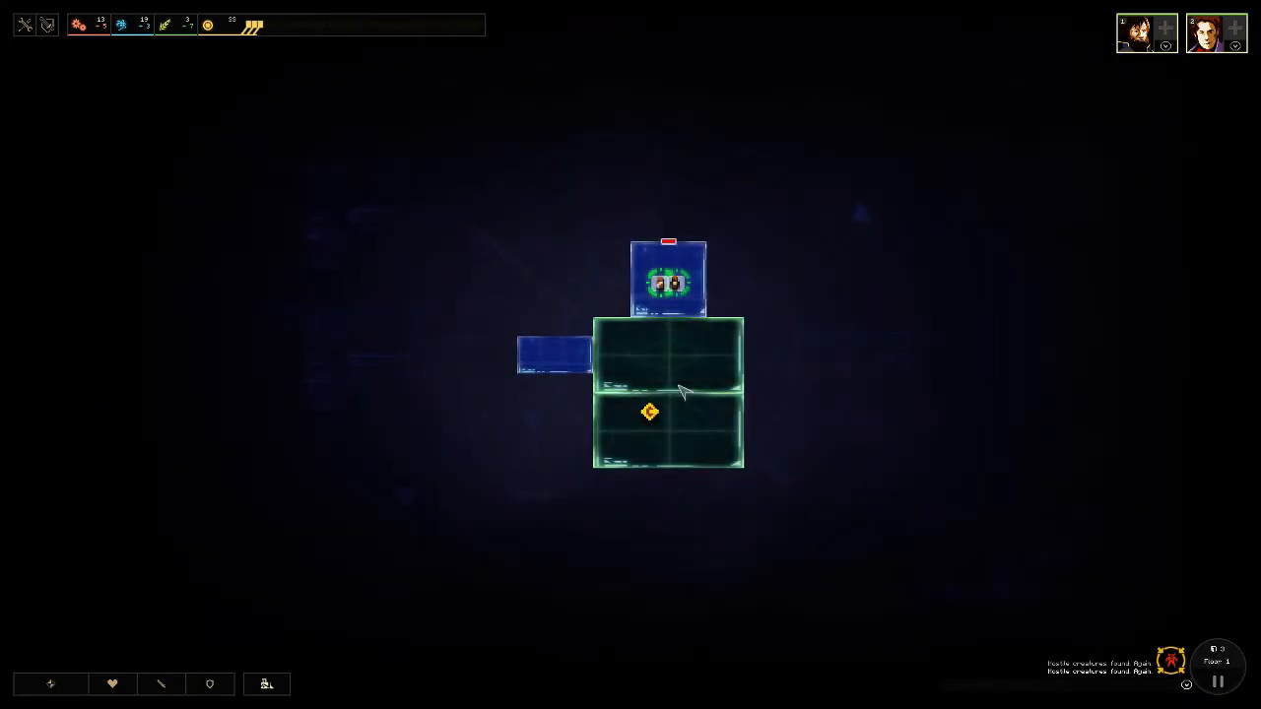
mouse_move(690, 382)
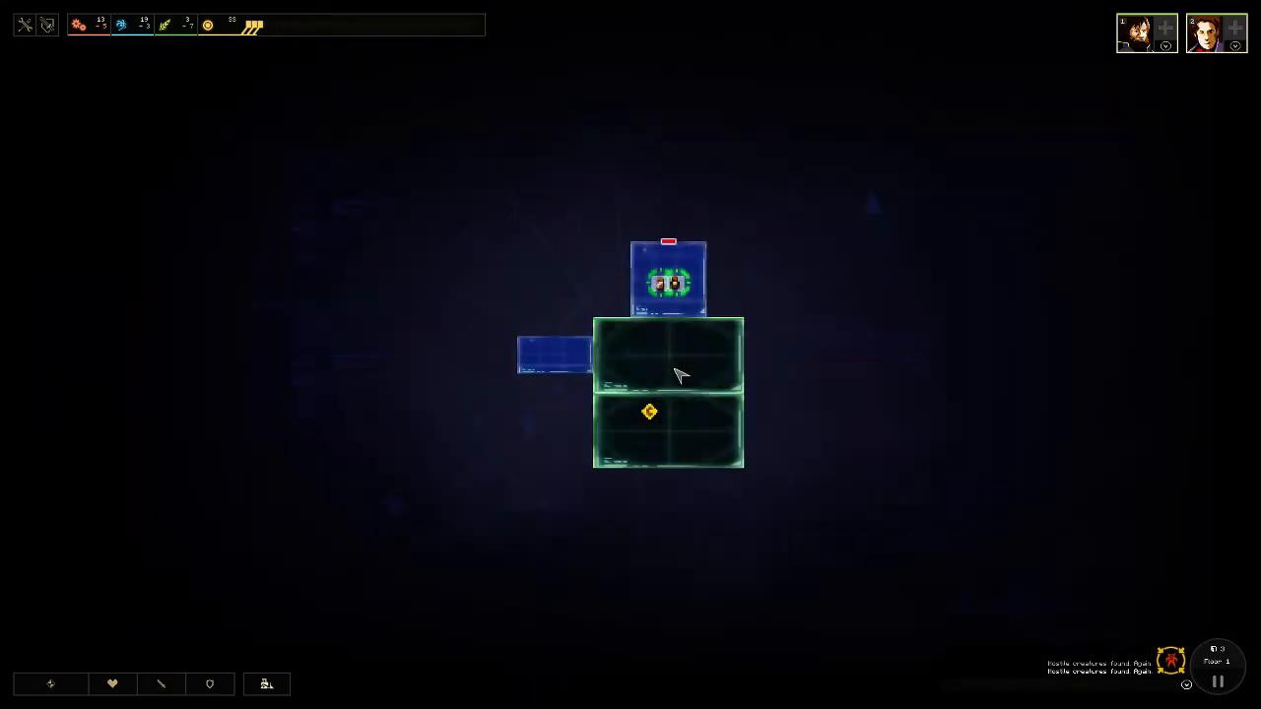
mouse_move(675, 251)
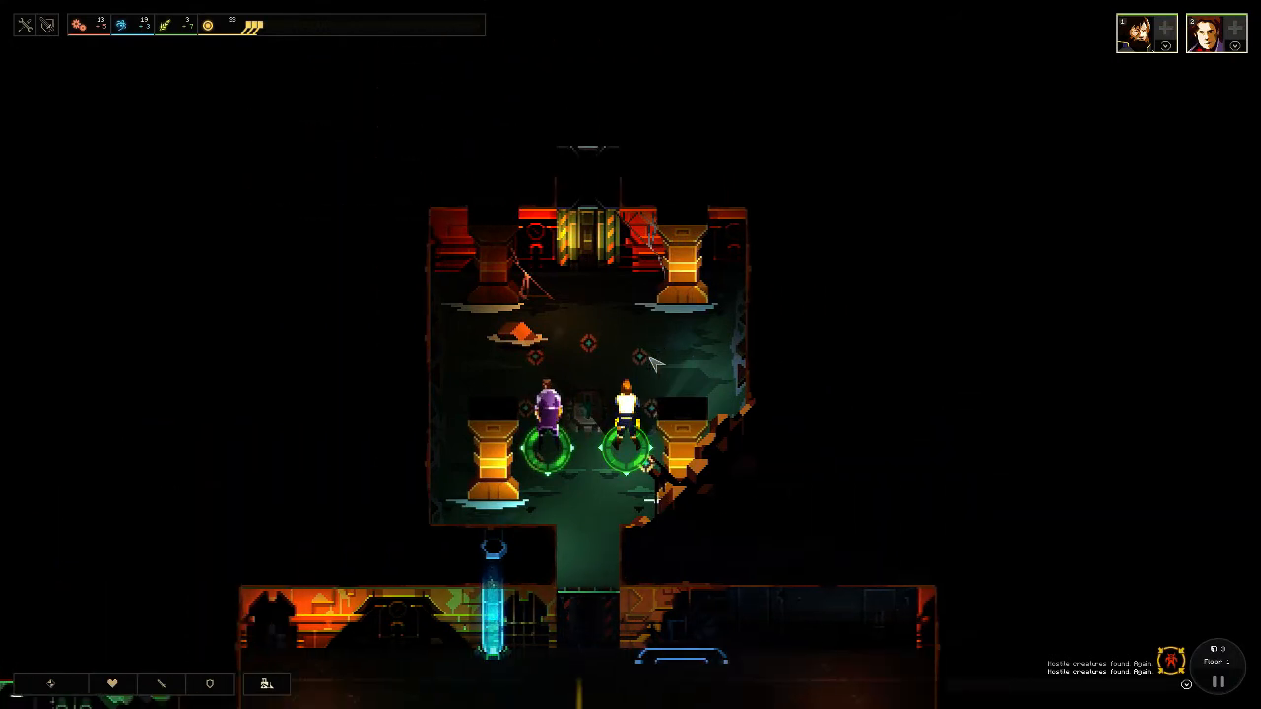
mouse_move(601, 355)
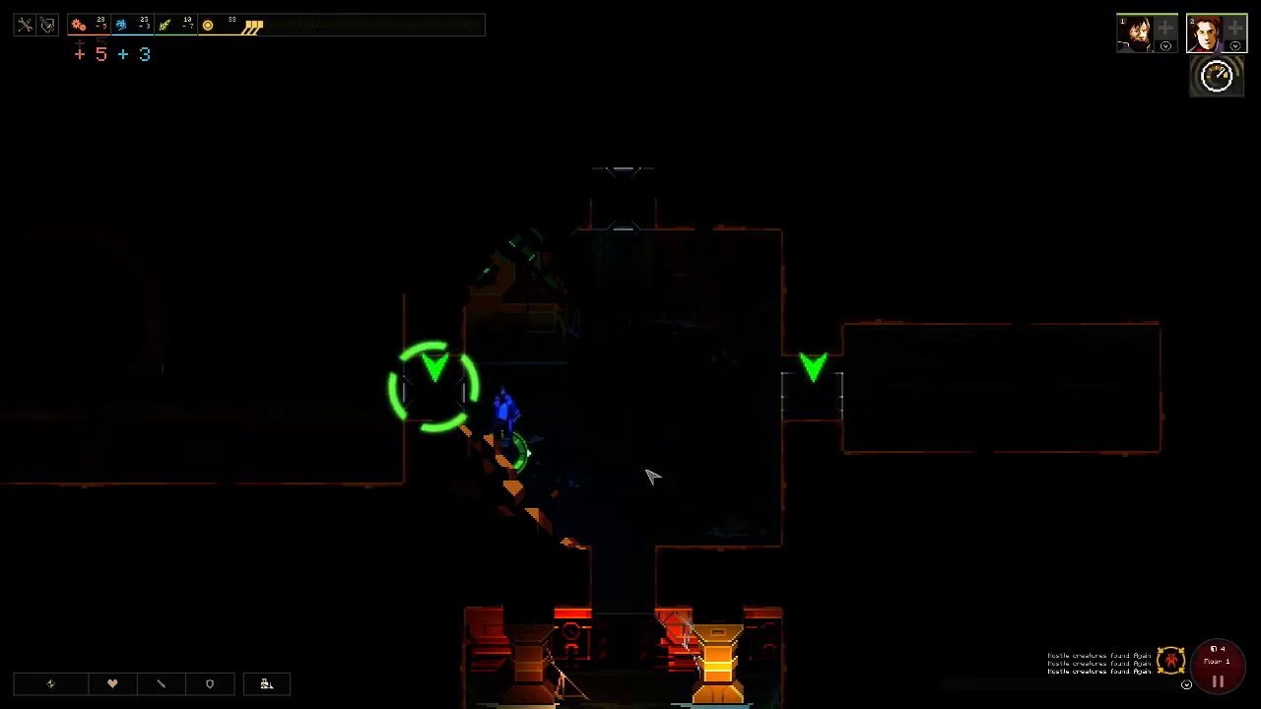
Send a hero across the unlit room toward the merchant's room.
click(753, 454)
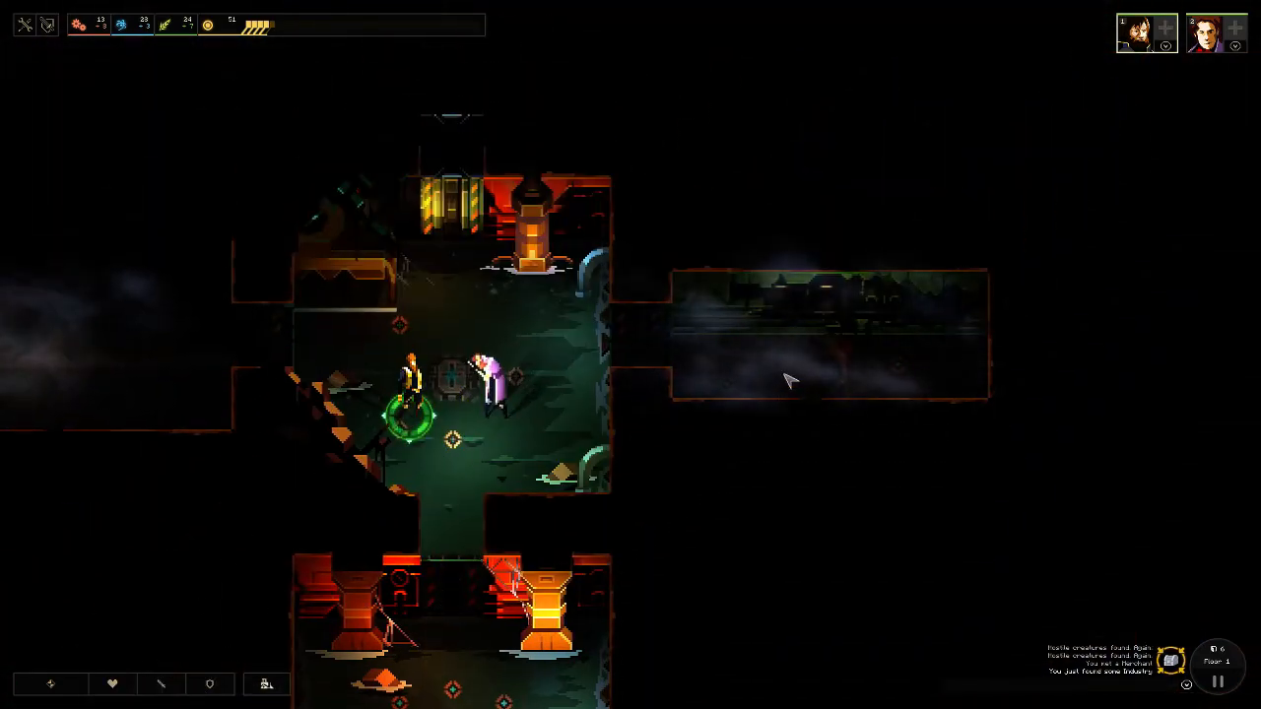
Send a hero toward the eastern room, then bring up the module build menu.
click(831, 387)
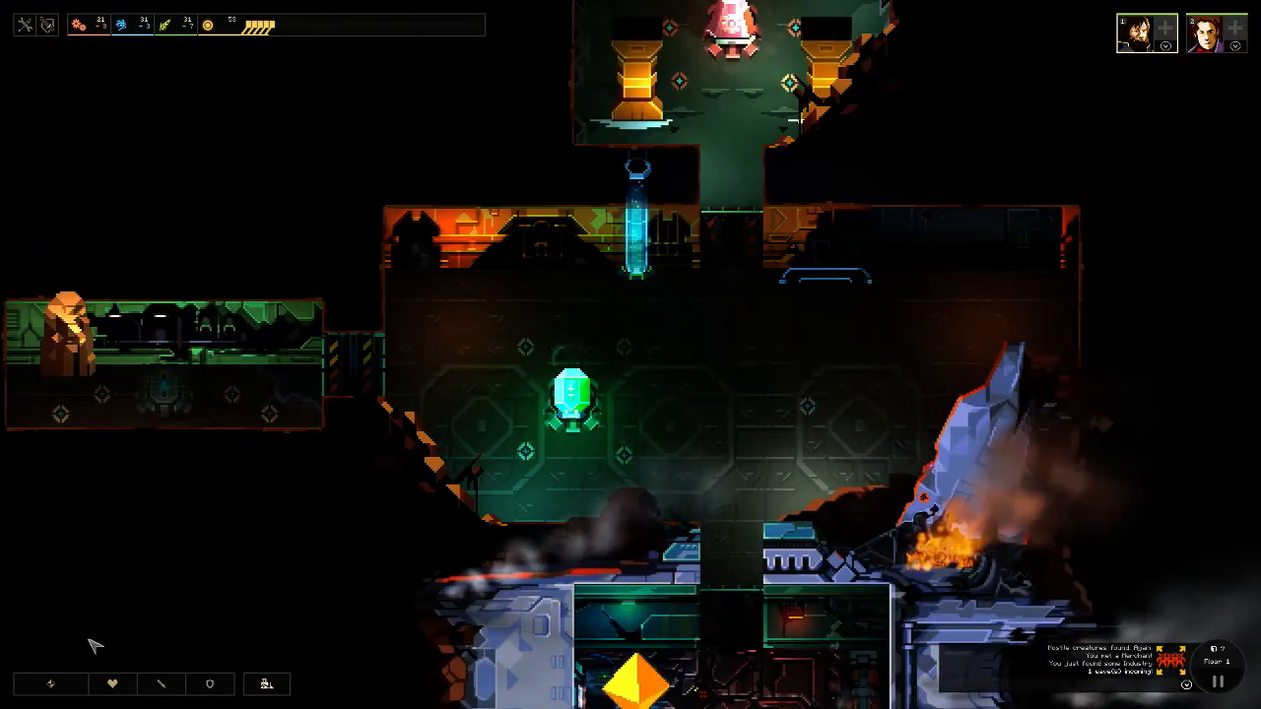
click(49, 684)
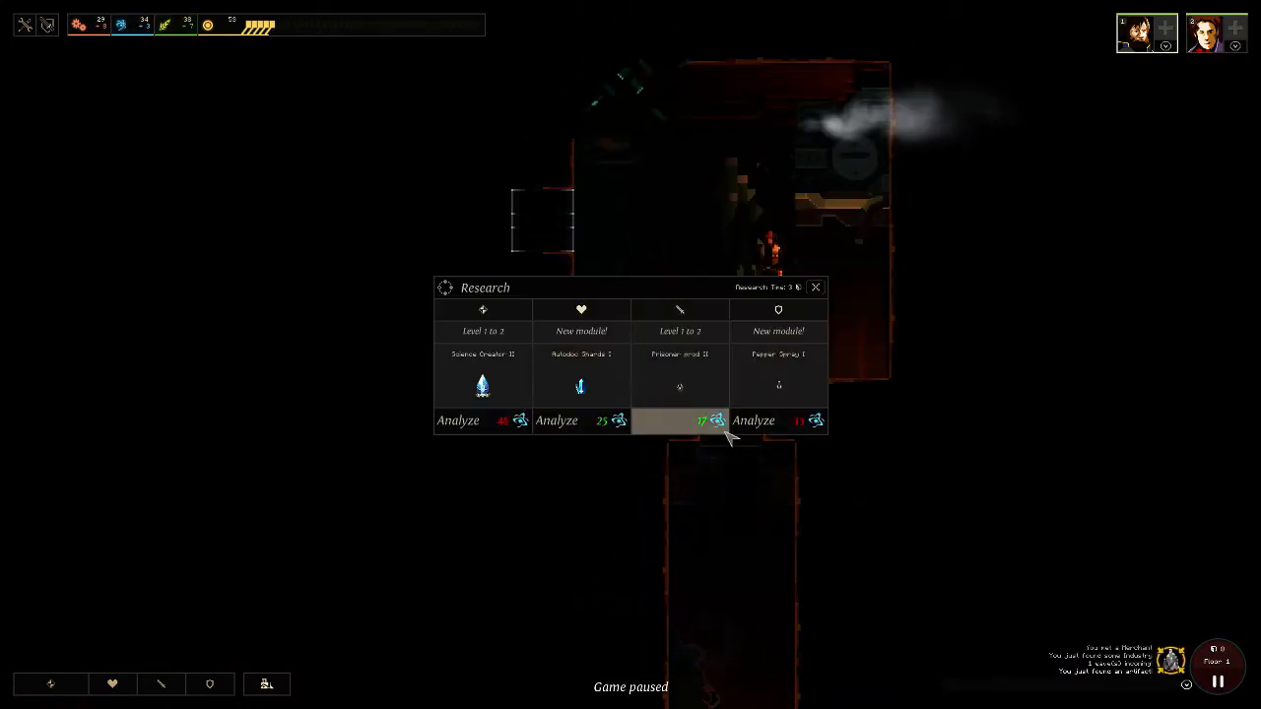
mouse_move(754, 531)
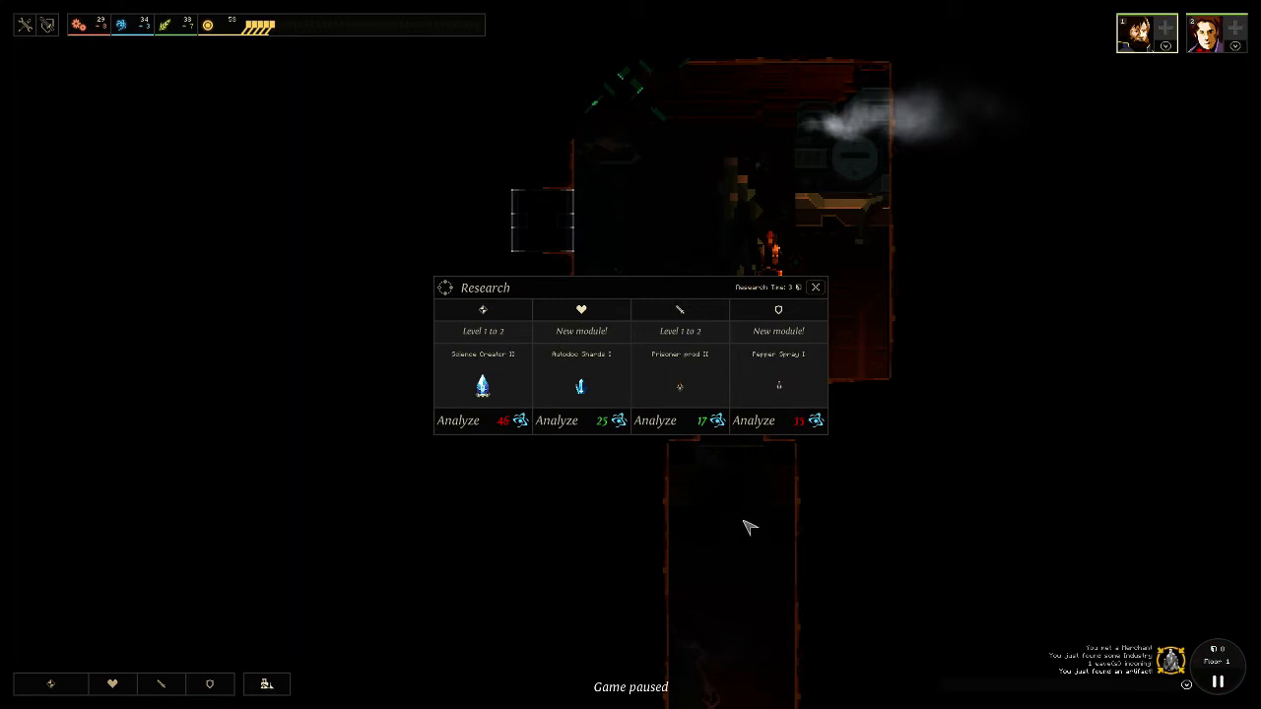
mouse_move(857, 448)
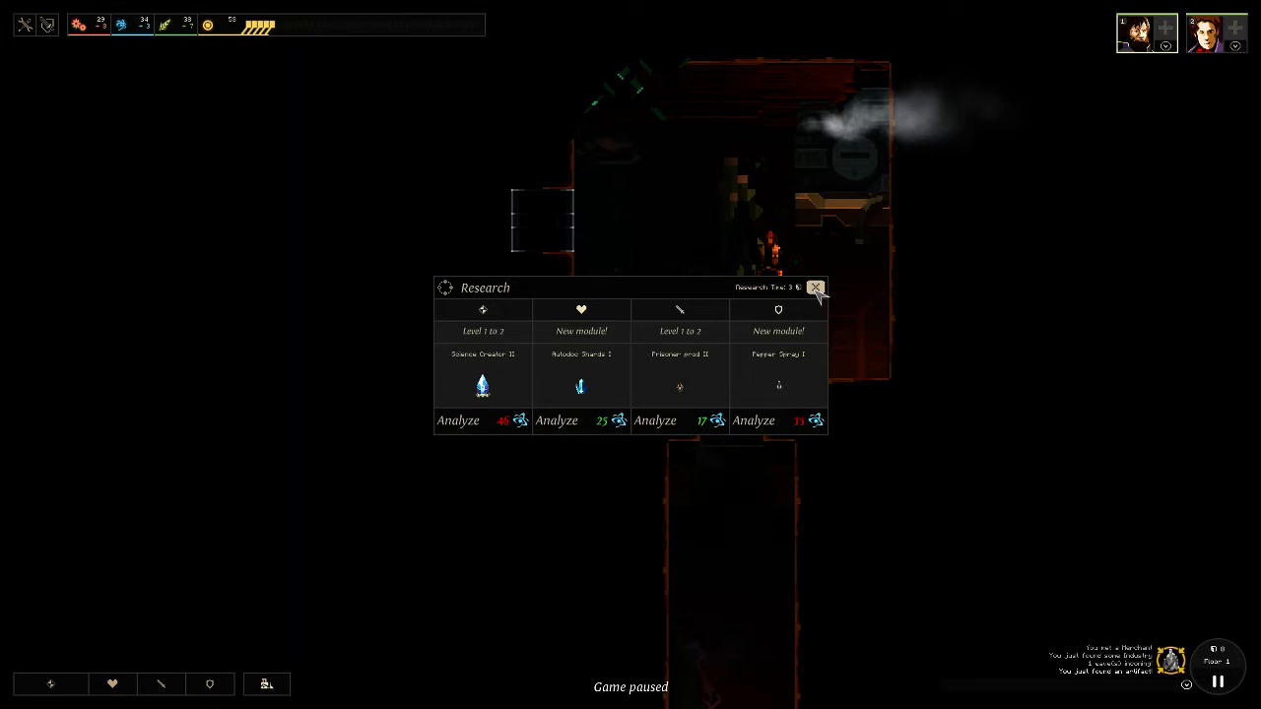
mouse_move(611, 379)
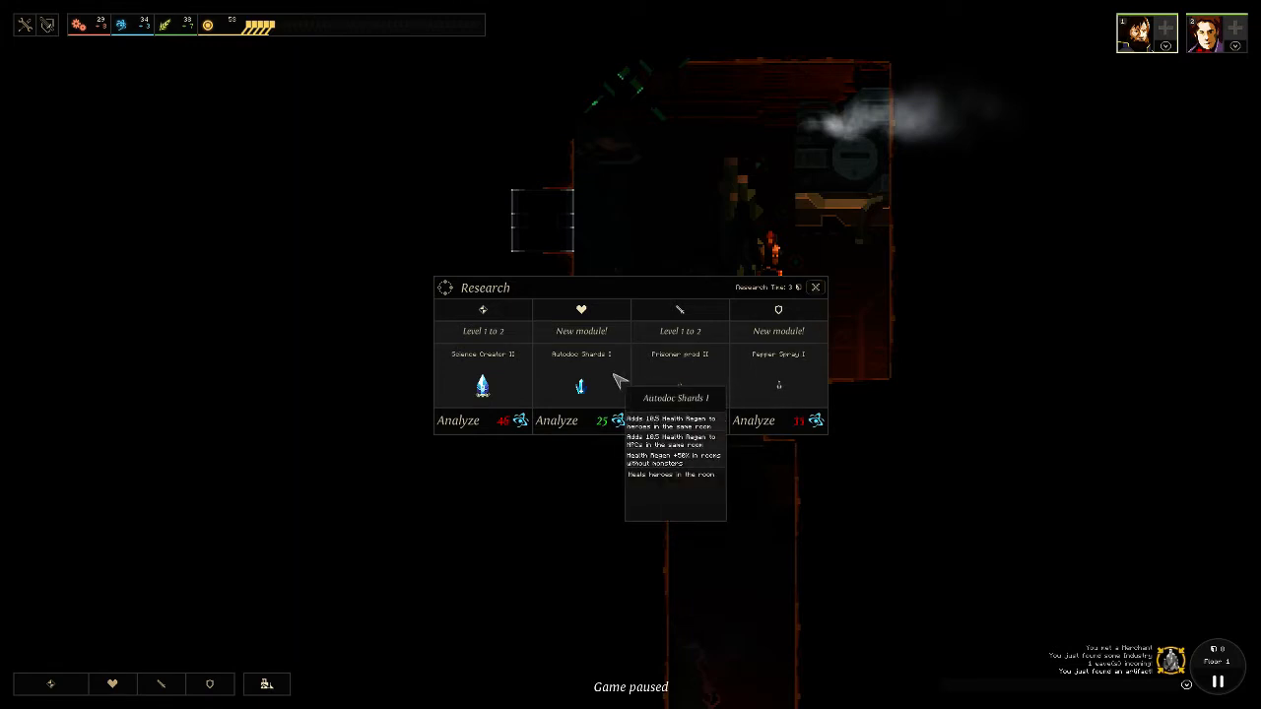
mouse_move(625, 397)
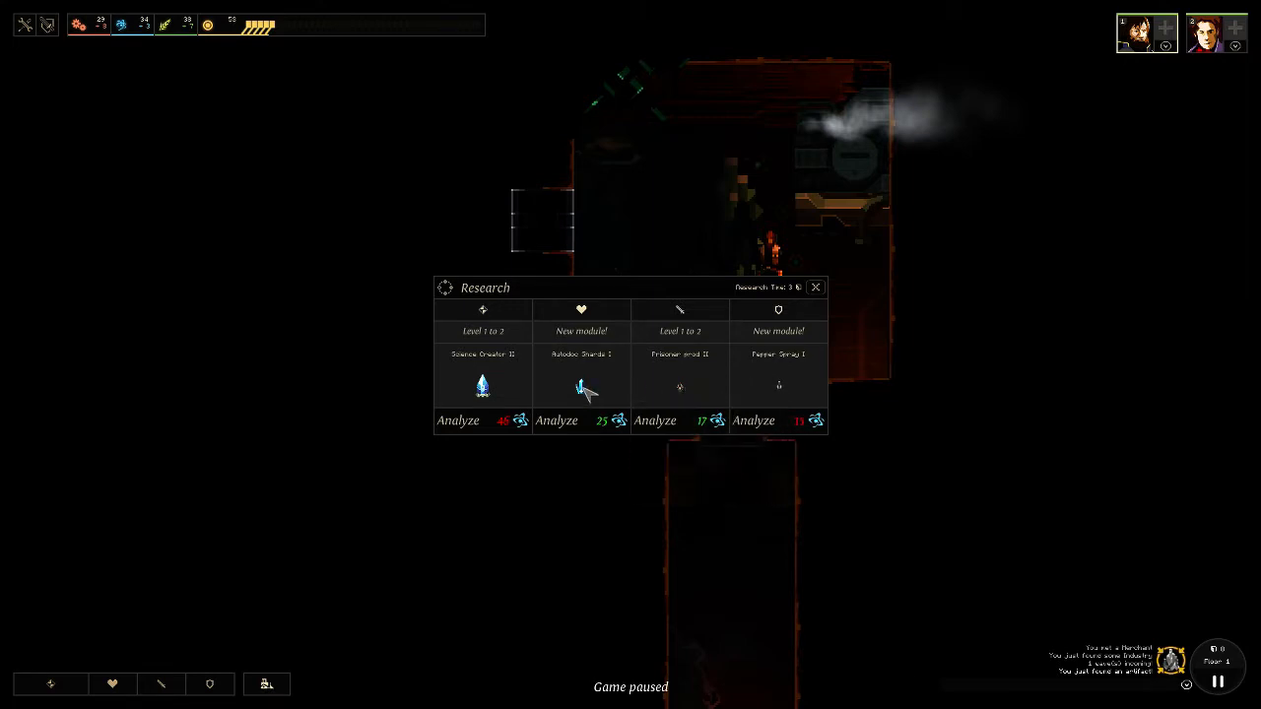
mouse_move(581, 384)
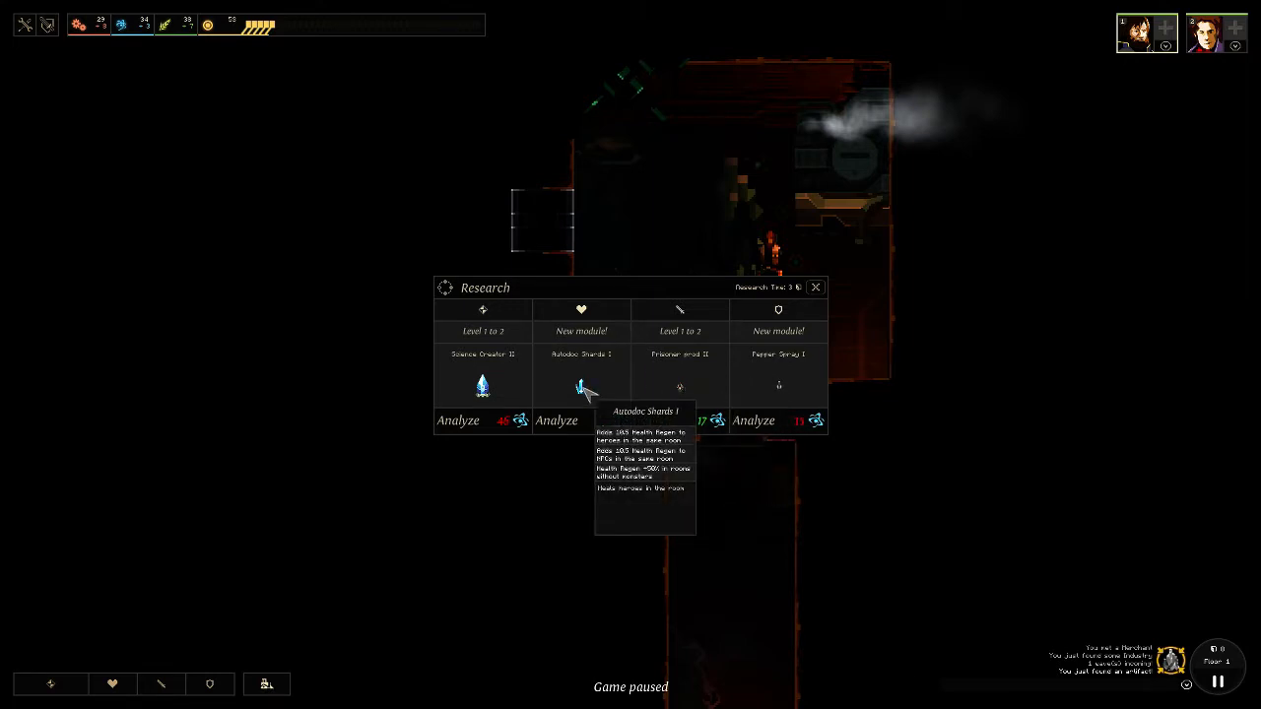
mouse_move(779, 384)
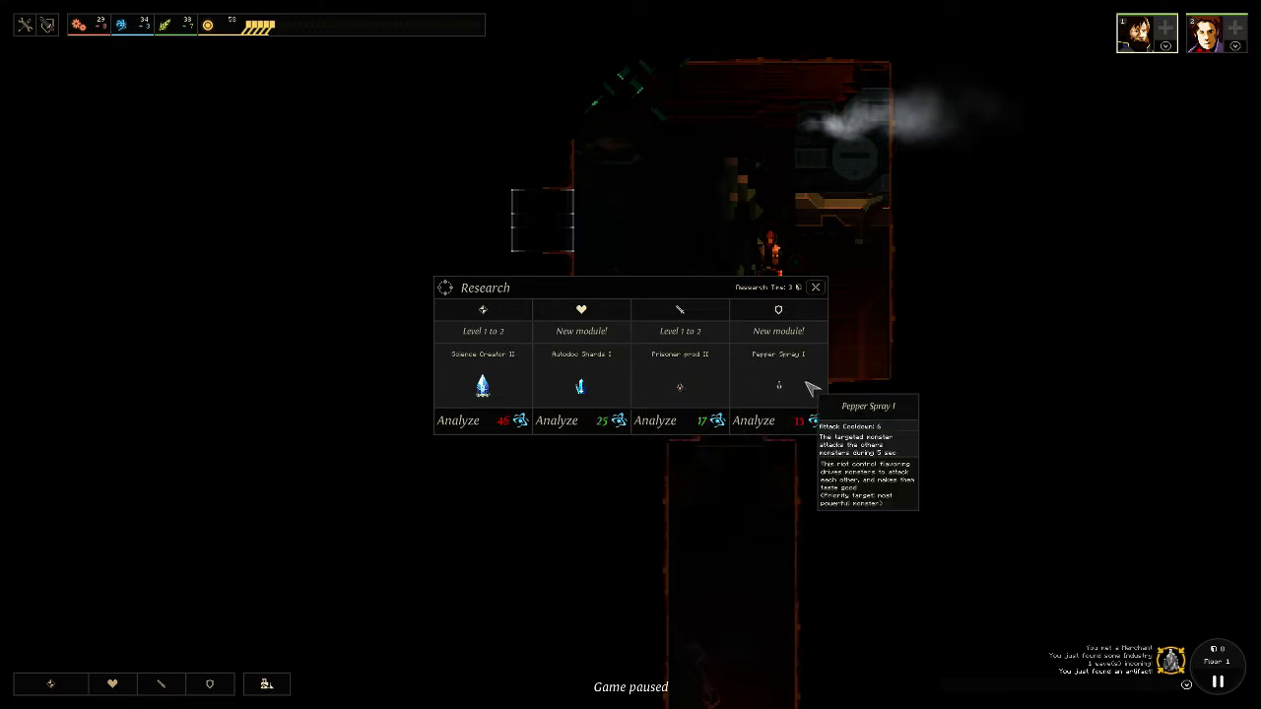
mouse_move(679, 386)
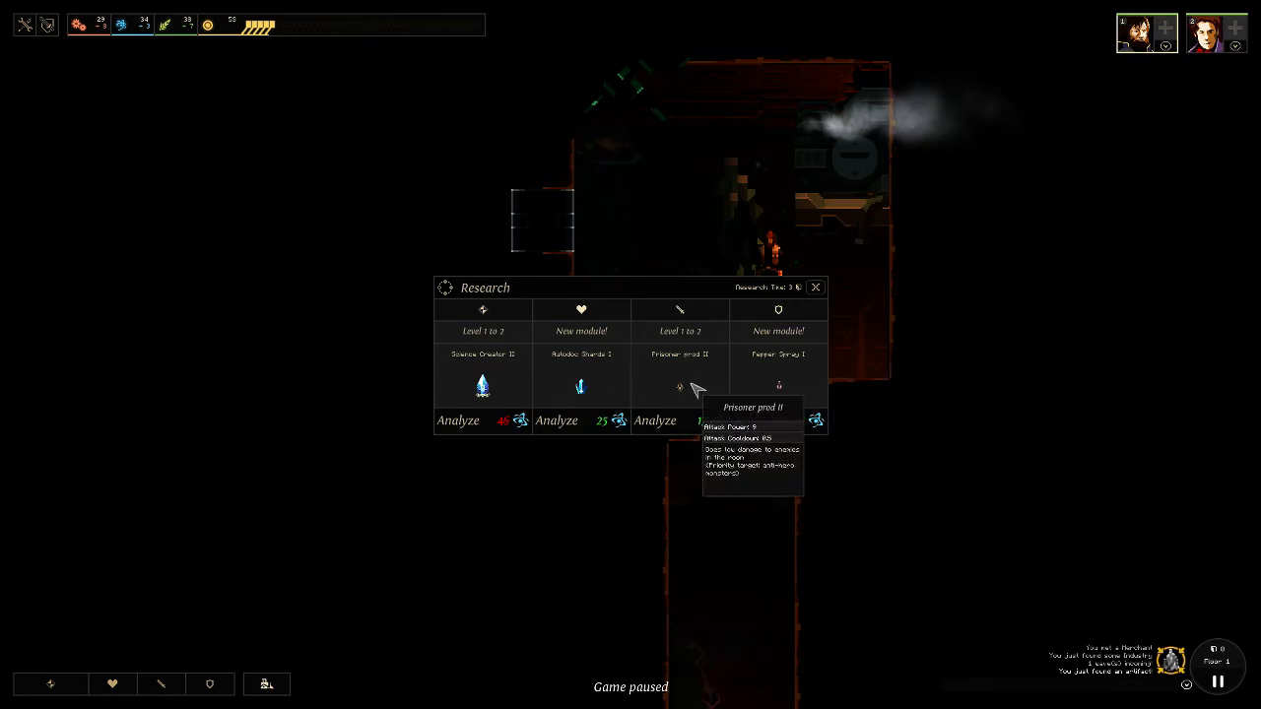
mouse_move(778, 386)
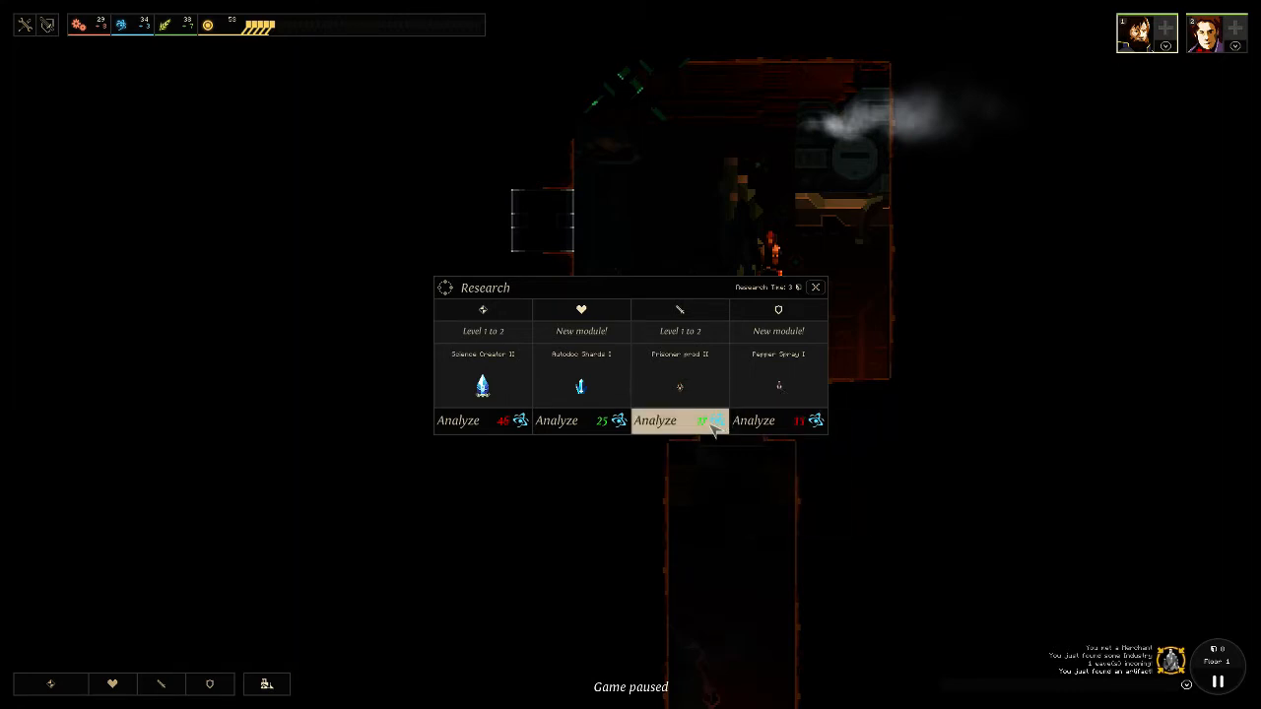
Research Prisoner prod II for 17 science and close the Research panel.
click(679, 420)
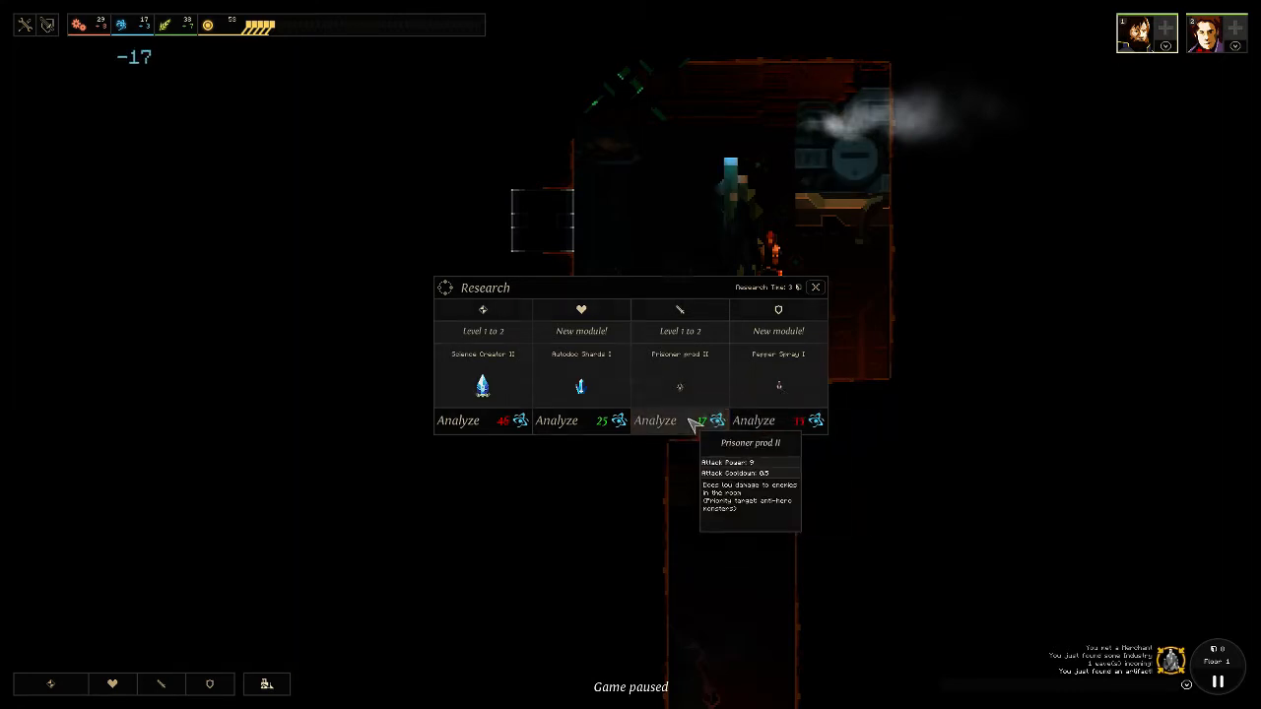
click(816, 287)
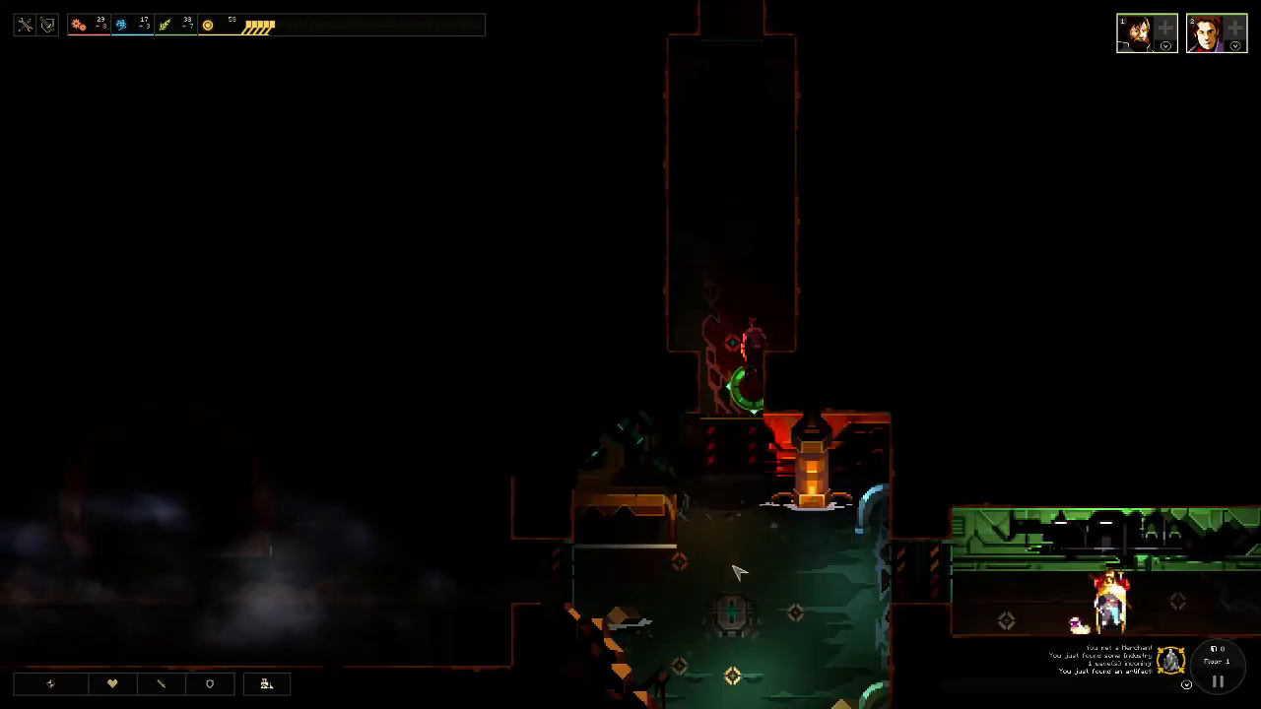
Move the hero into the dark room and on toward the lower corridor.
click(1216, 33)
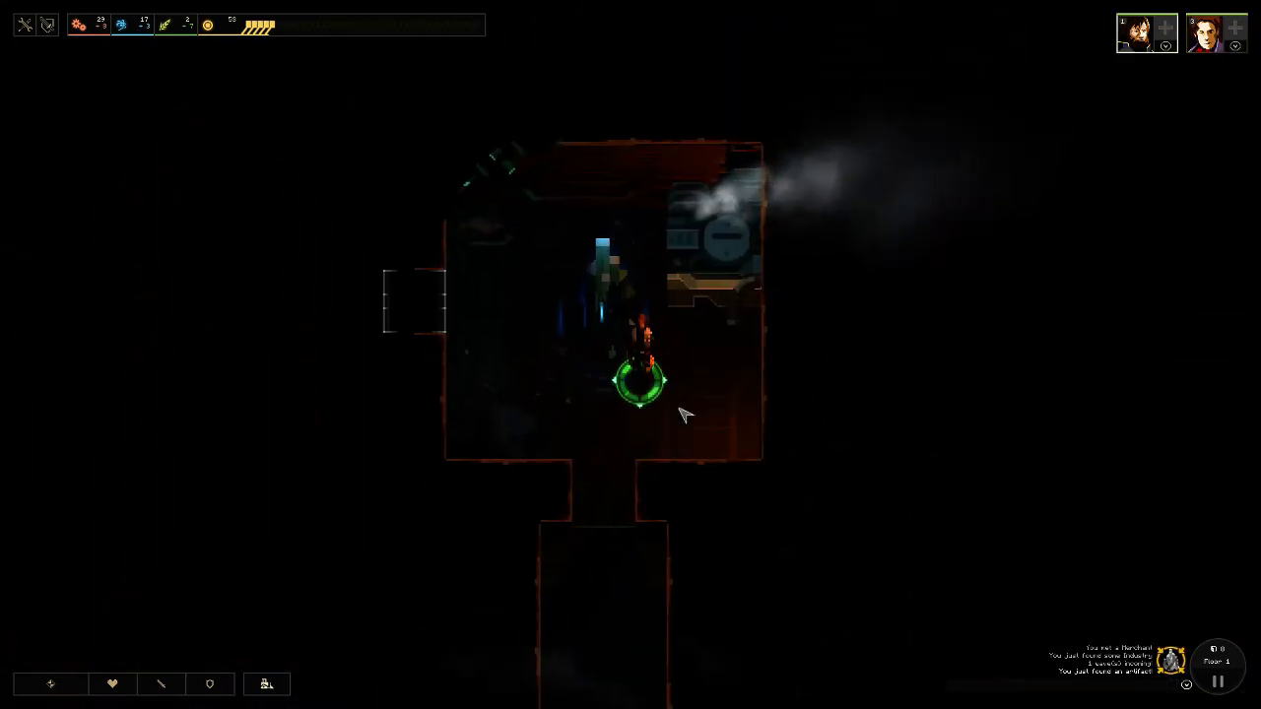
click(50, 684)
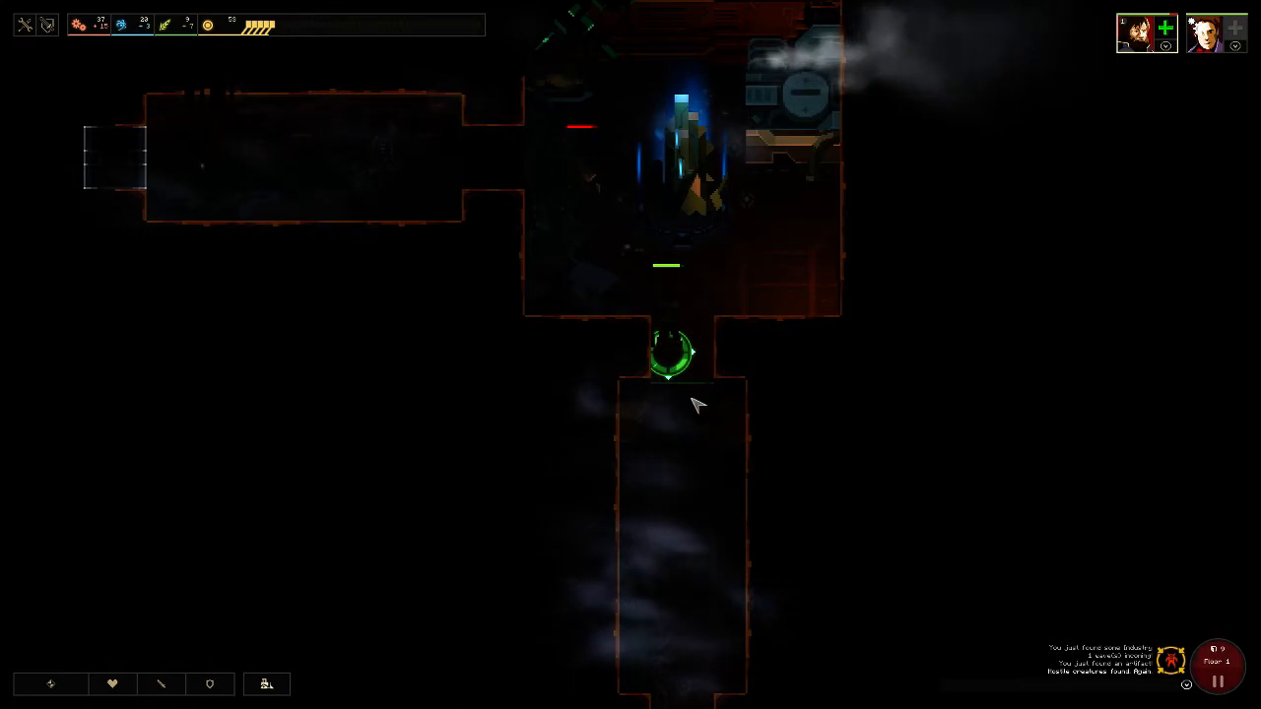
mouse_move(704, 421)
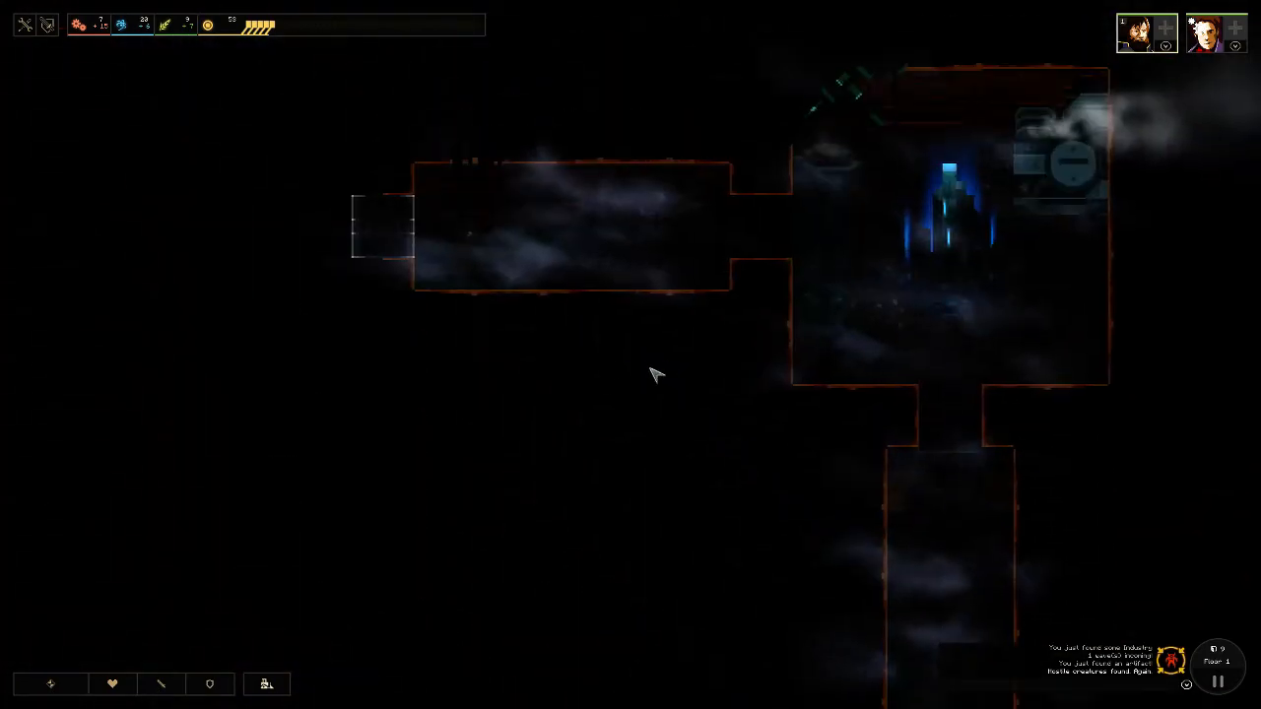
Send the hero back to the crystal room as monsters arrive.
click(394, 235)
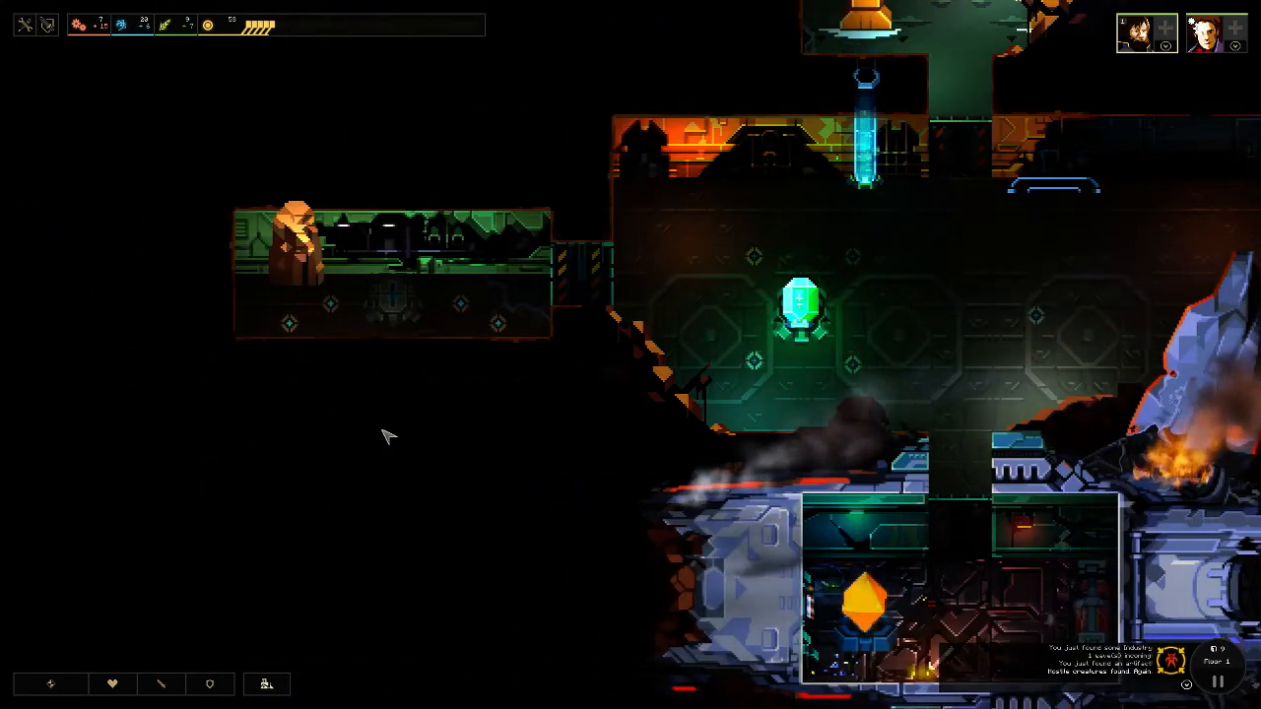
click(50, 684)
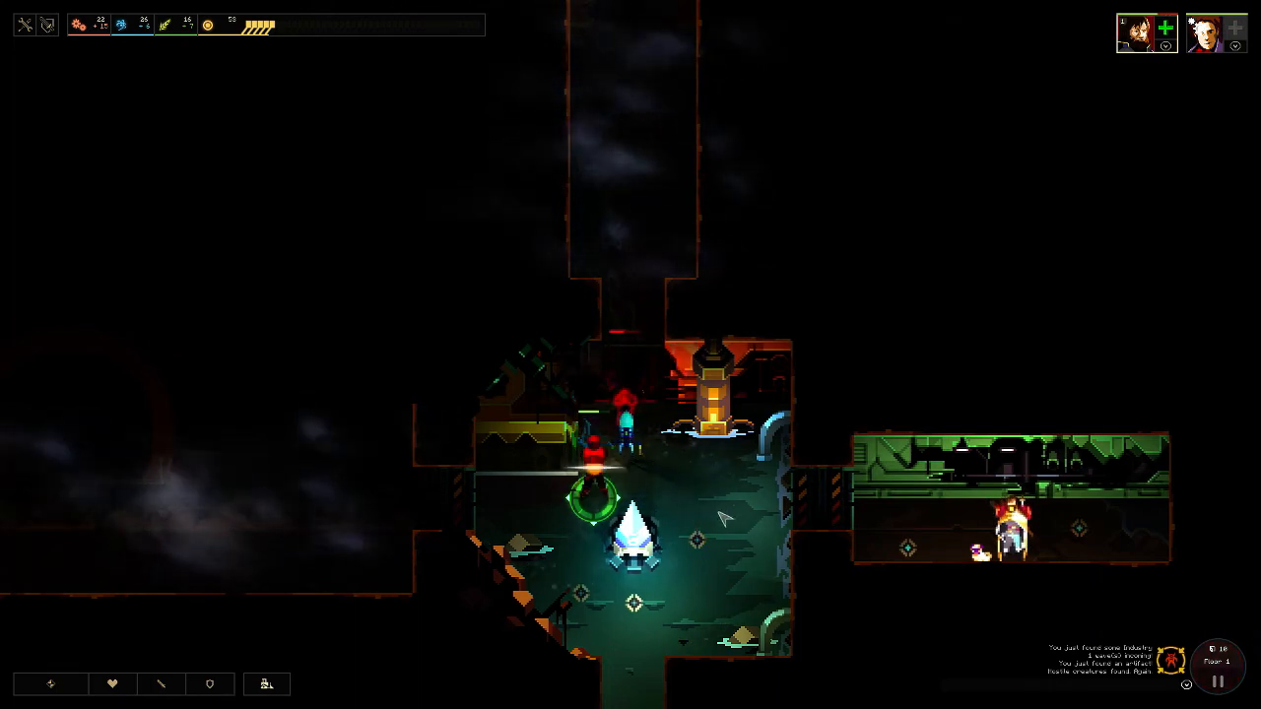
Close the inventory and hero details panels with the T-shirt collected.
scroll(down, 3)
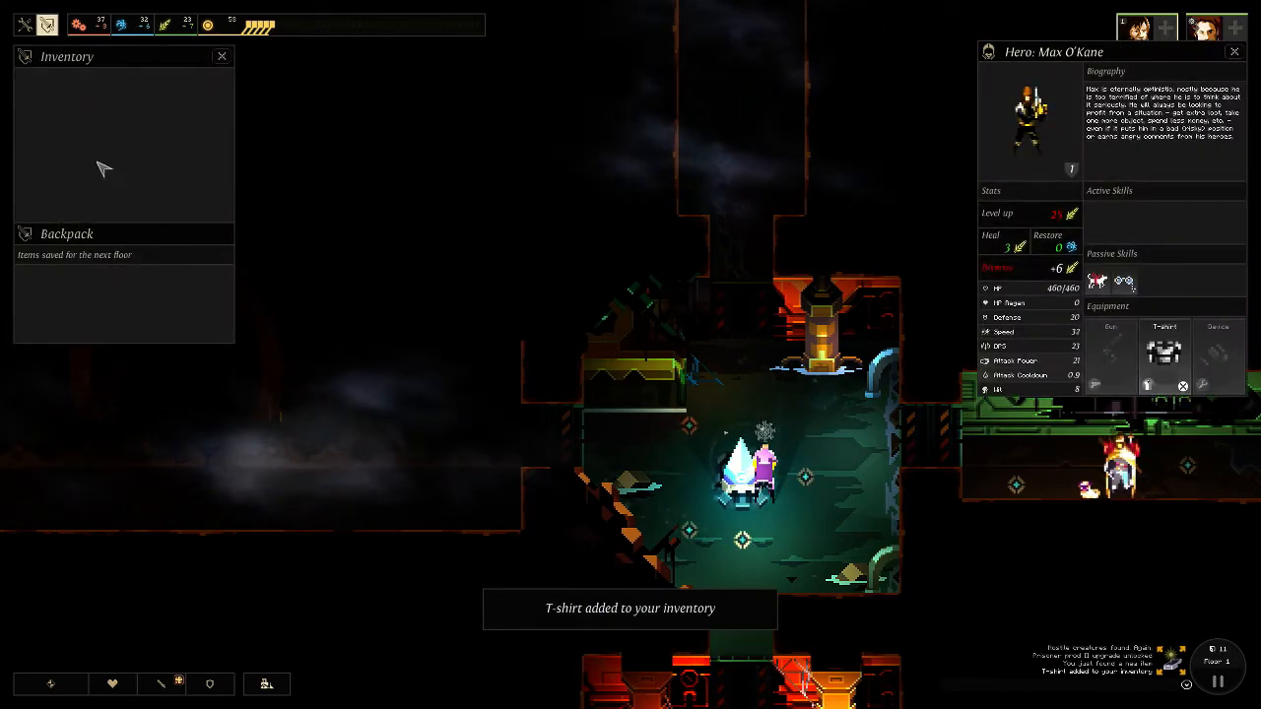
click(221, 56)
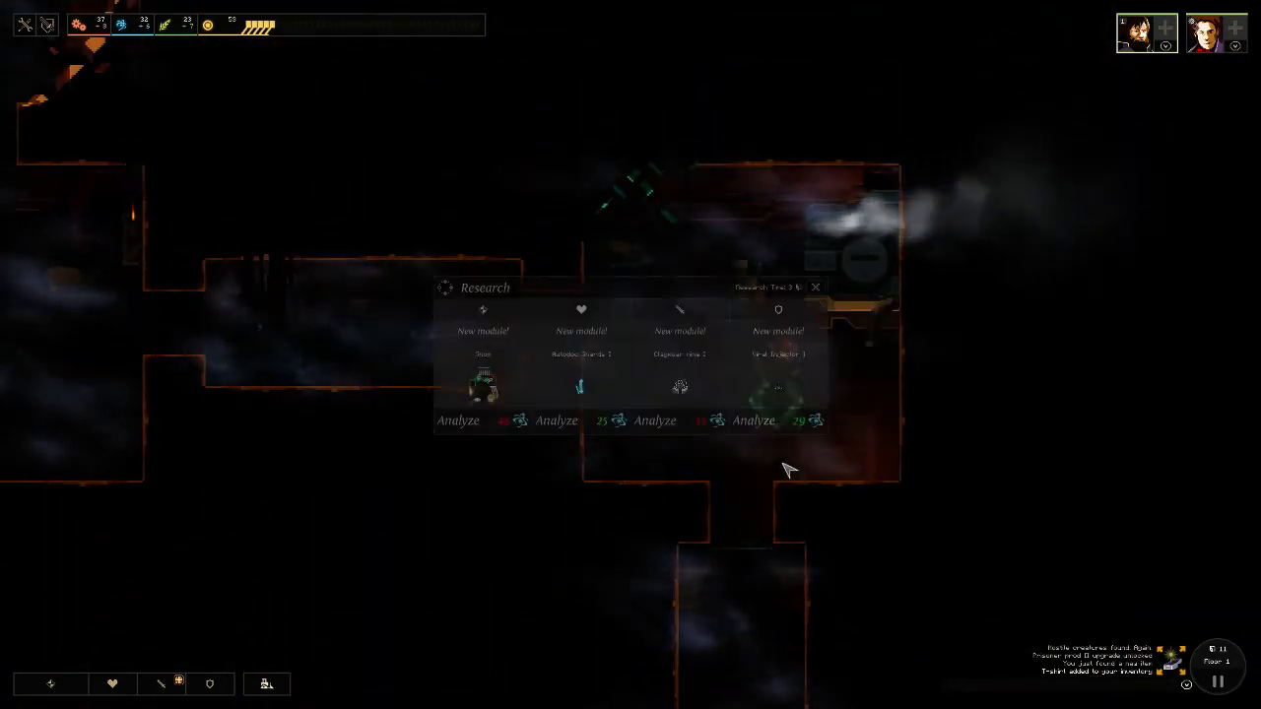
mouse_move(483, 385)
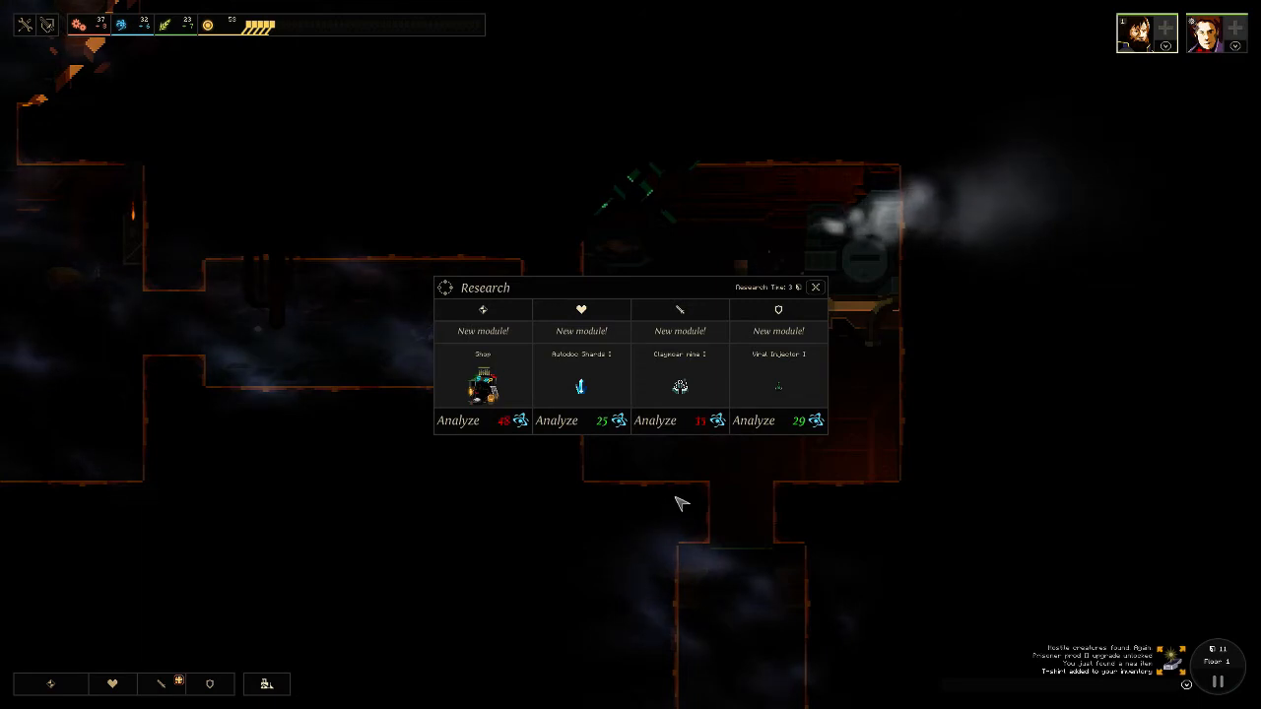
mouse_move(670, 476)
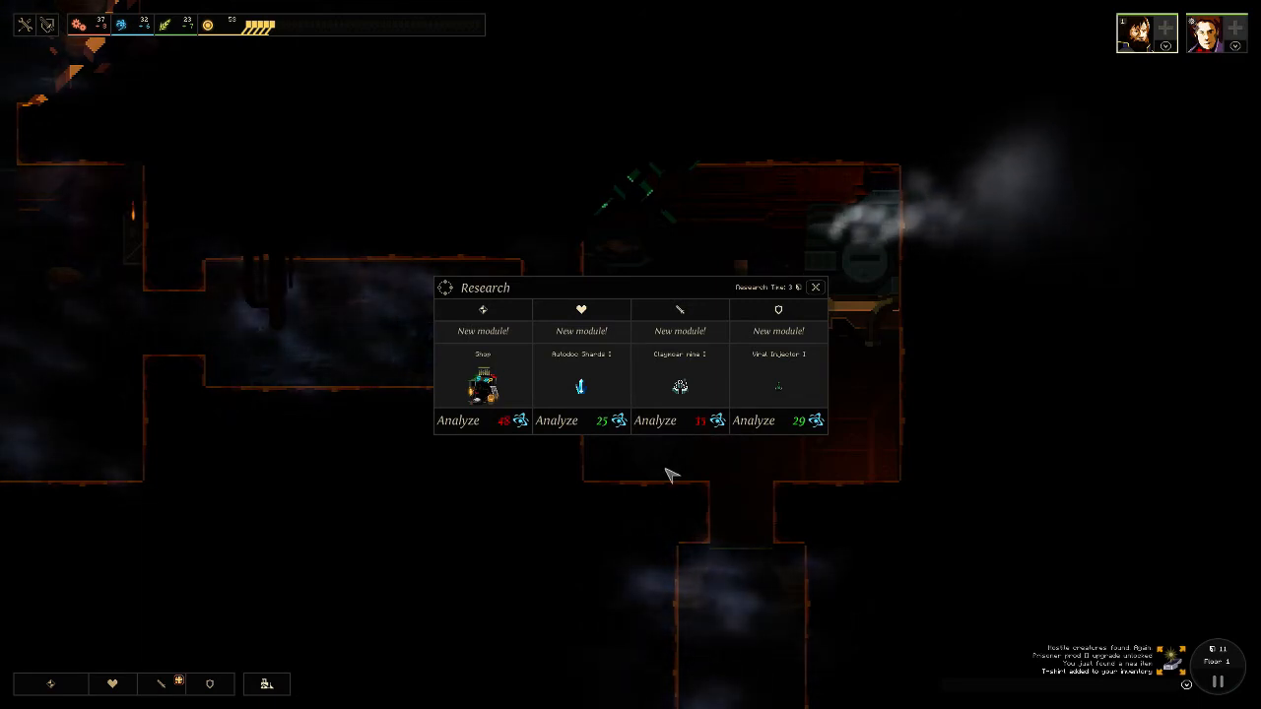
Close the research panel and show the buildable major modules list.
click(816, 287)
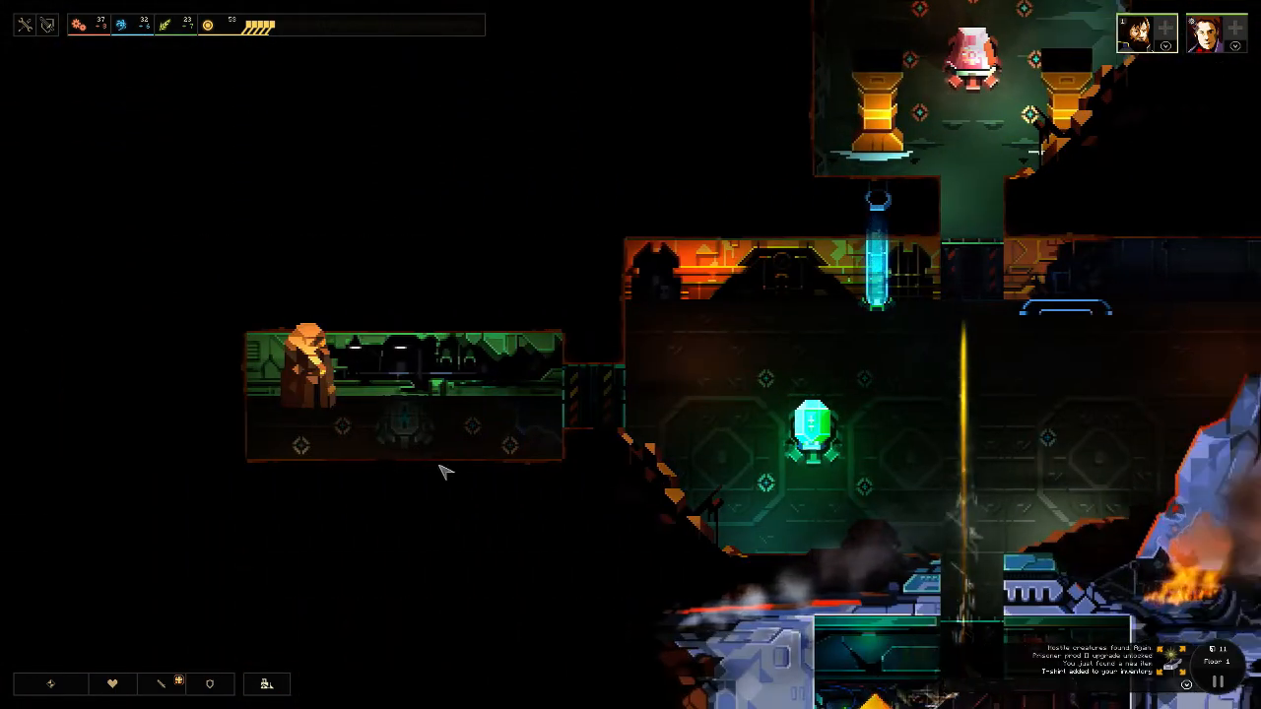
click(49, 684)
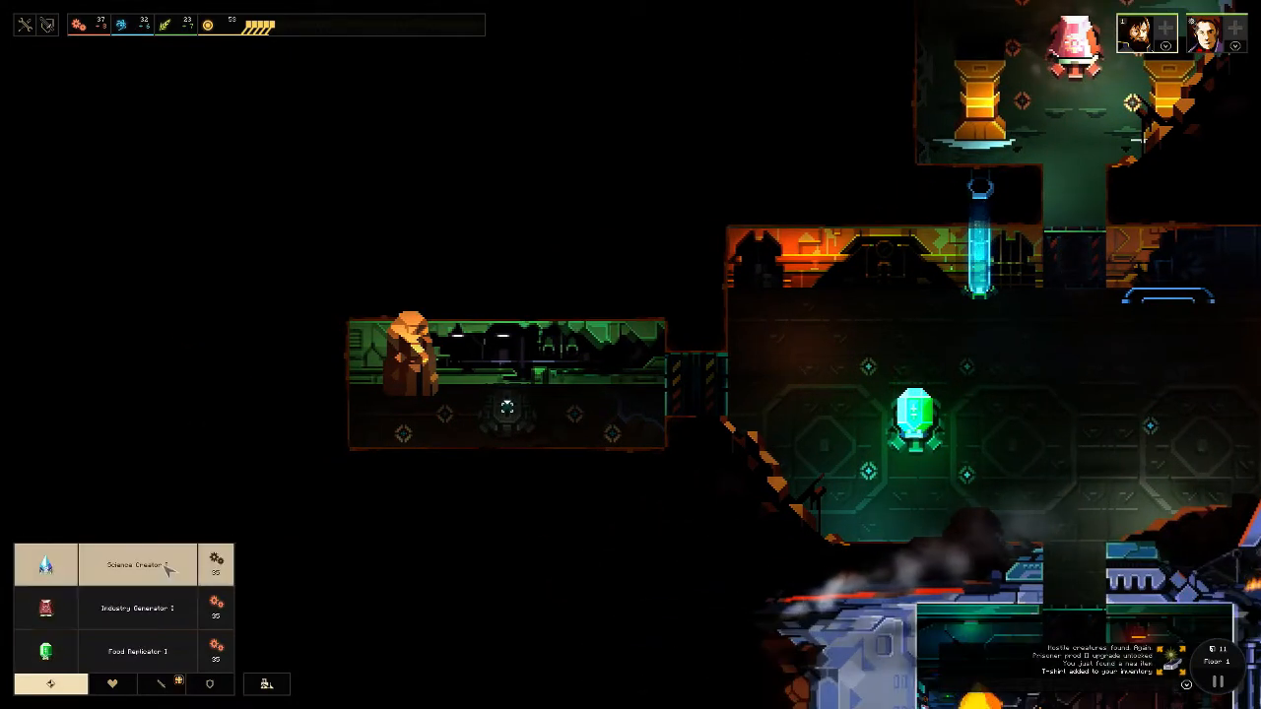
mouse_move(138, 565)
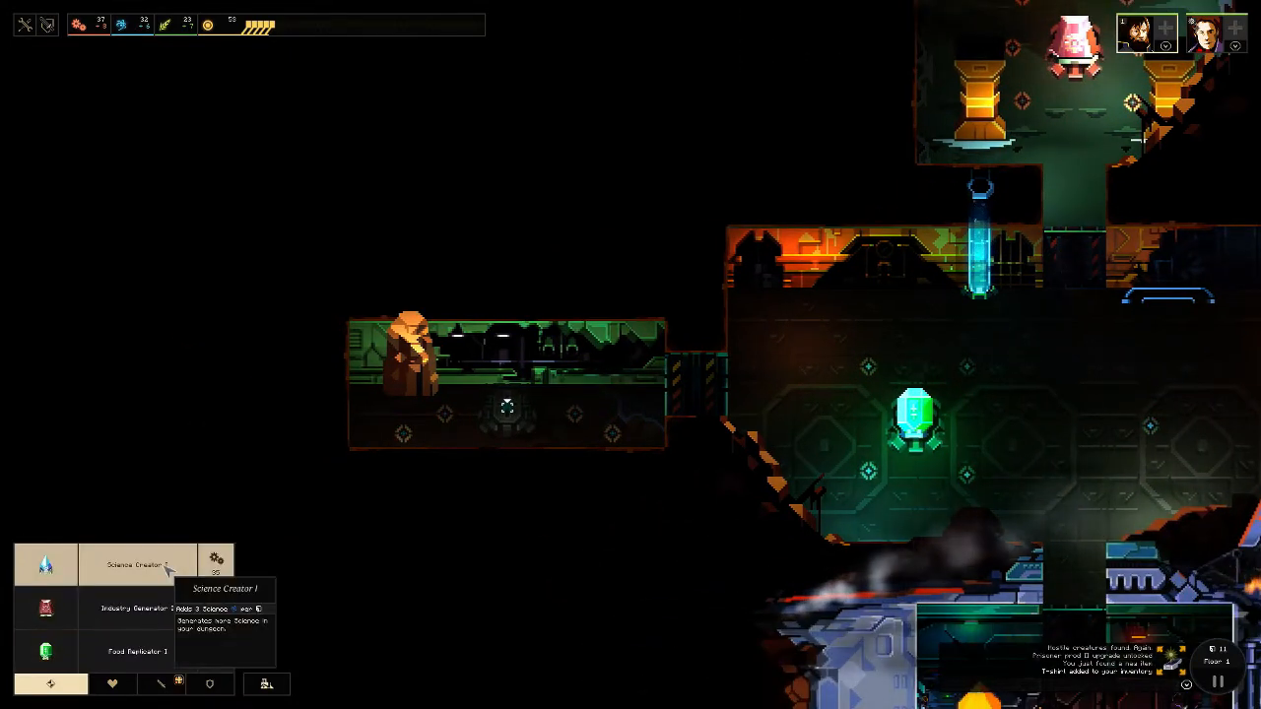
mouse_move(128, 608)
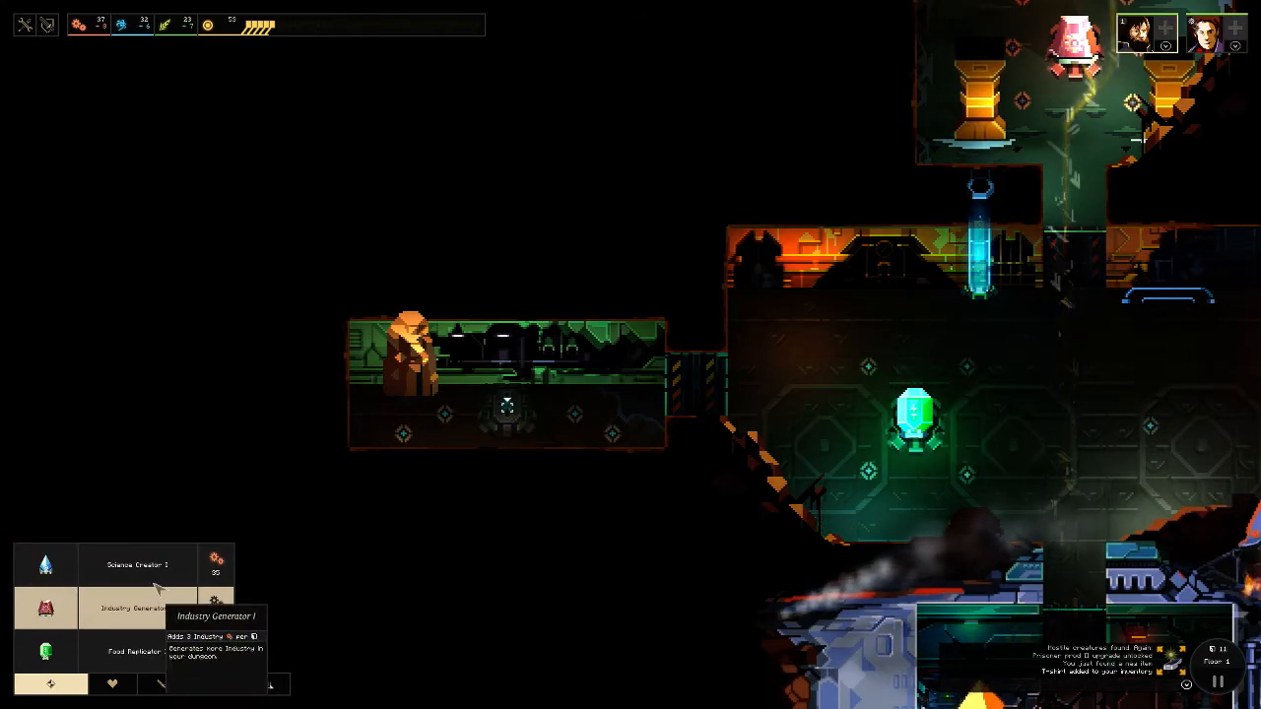
mouse_move(138, 564)
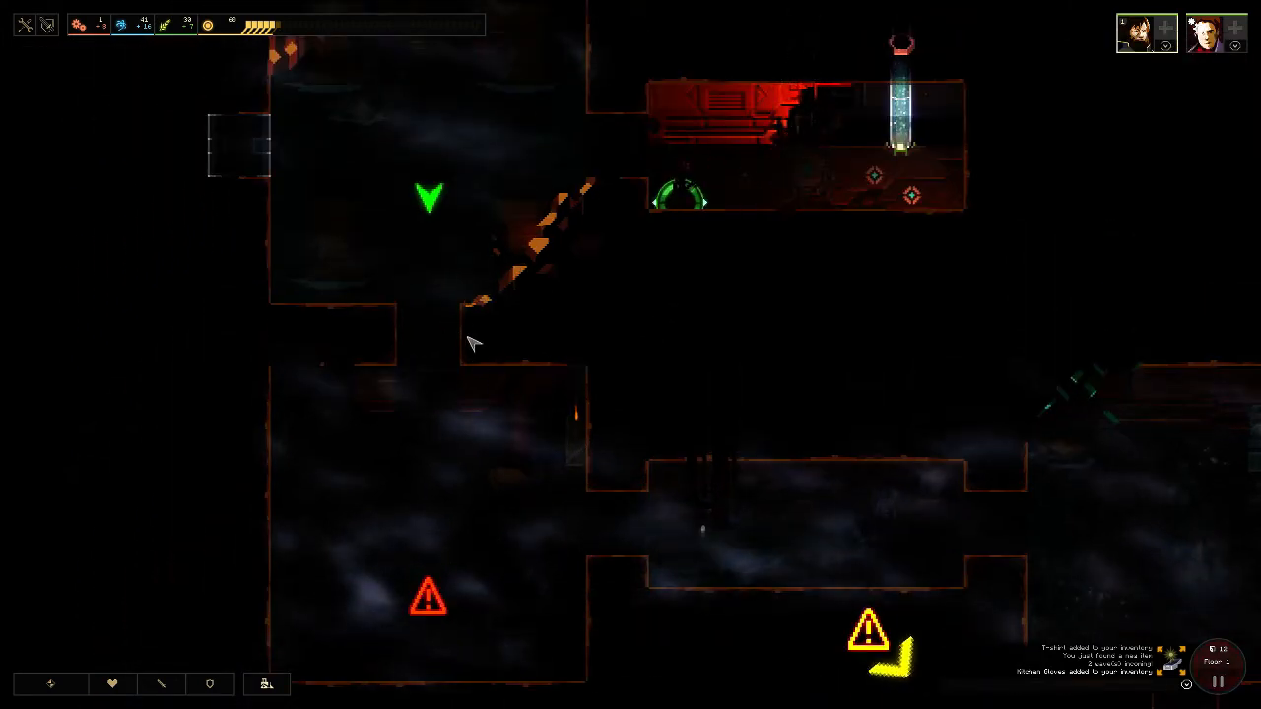
Recentre the camera on the crystal room beside the merchant's room.
key(space)
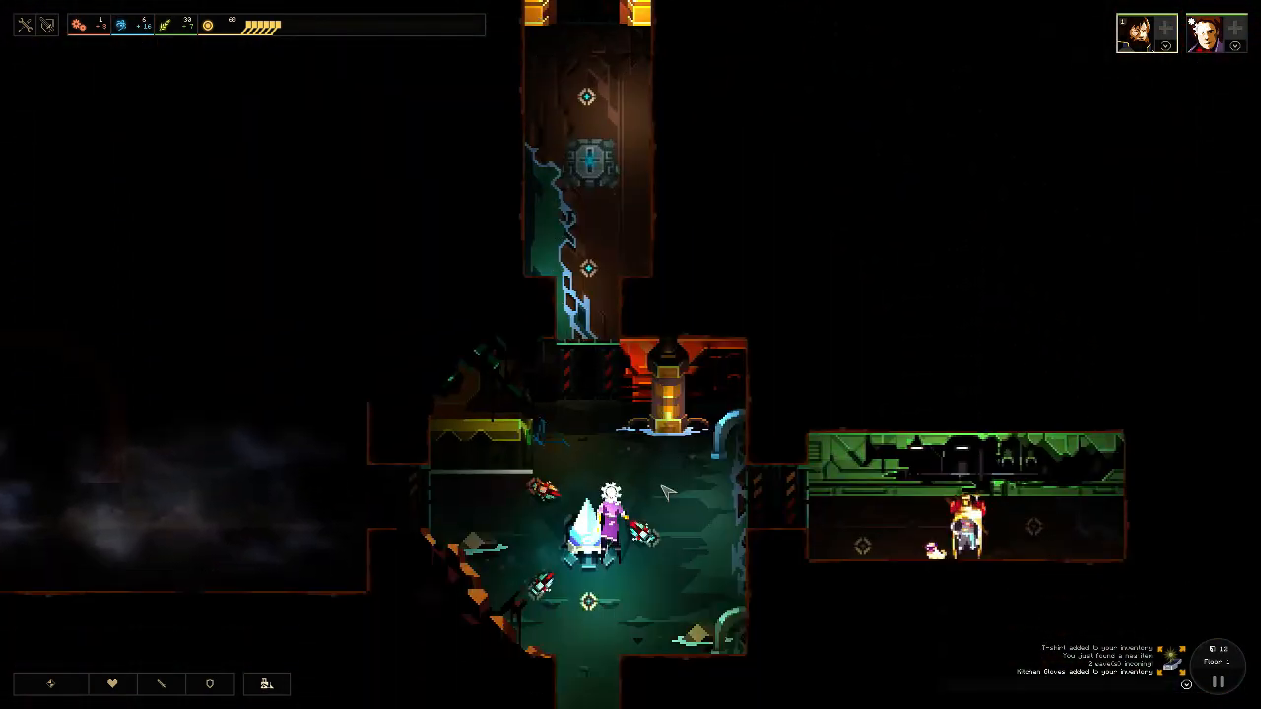
Scroll the dungeon view down to the corridor below the large teal structure's room.
scroll(down, 3)
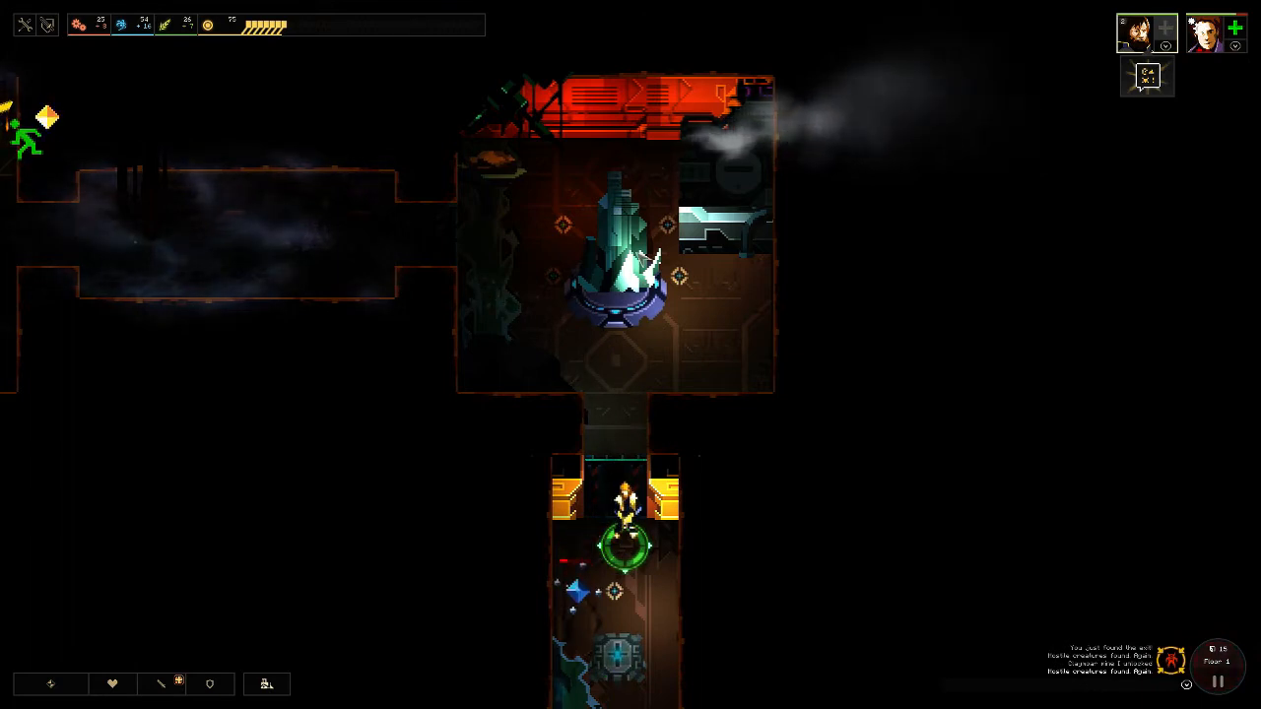
Bring up the research options, then open the merchant's shop with Peashooter and Spare Mag.
click(651, 306)
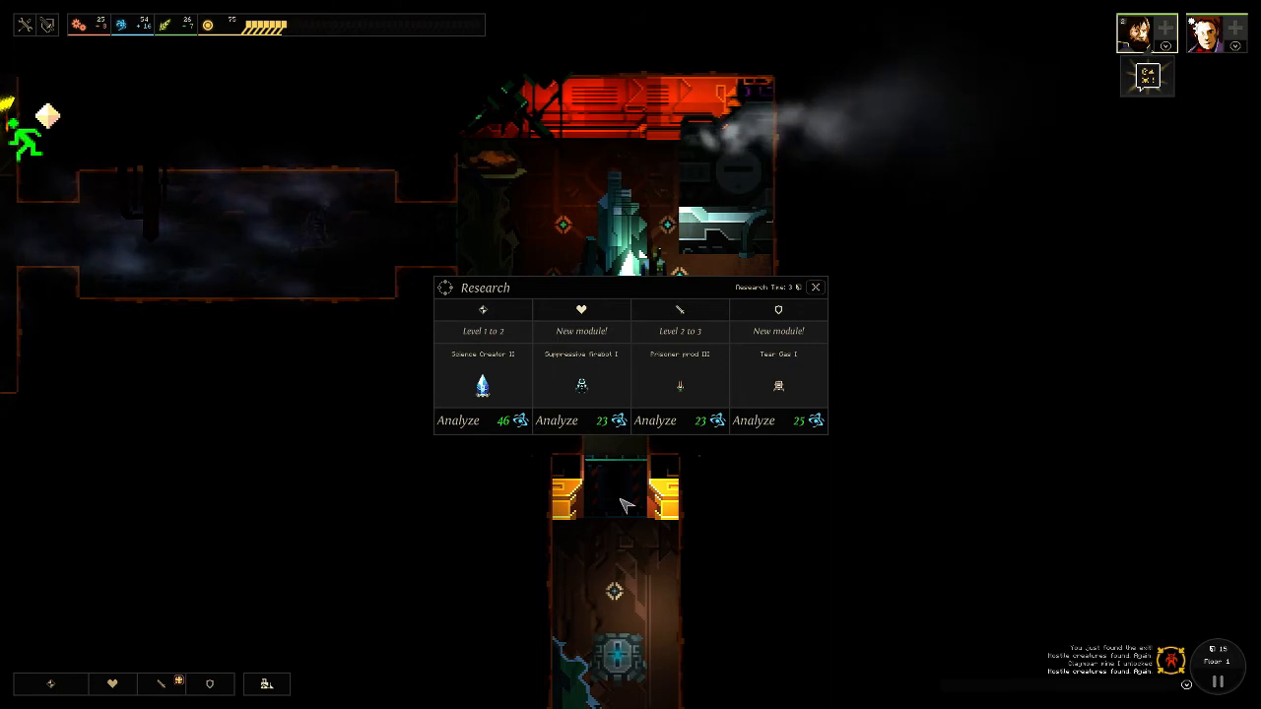
mouse_move(616, 490)
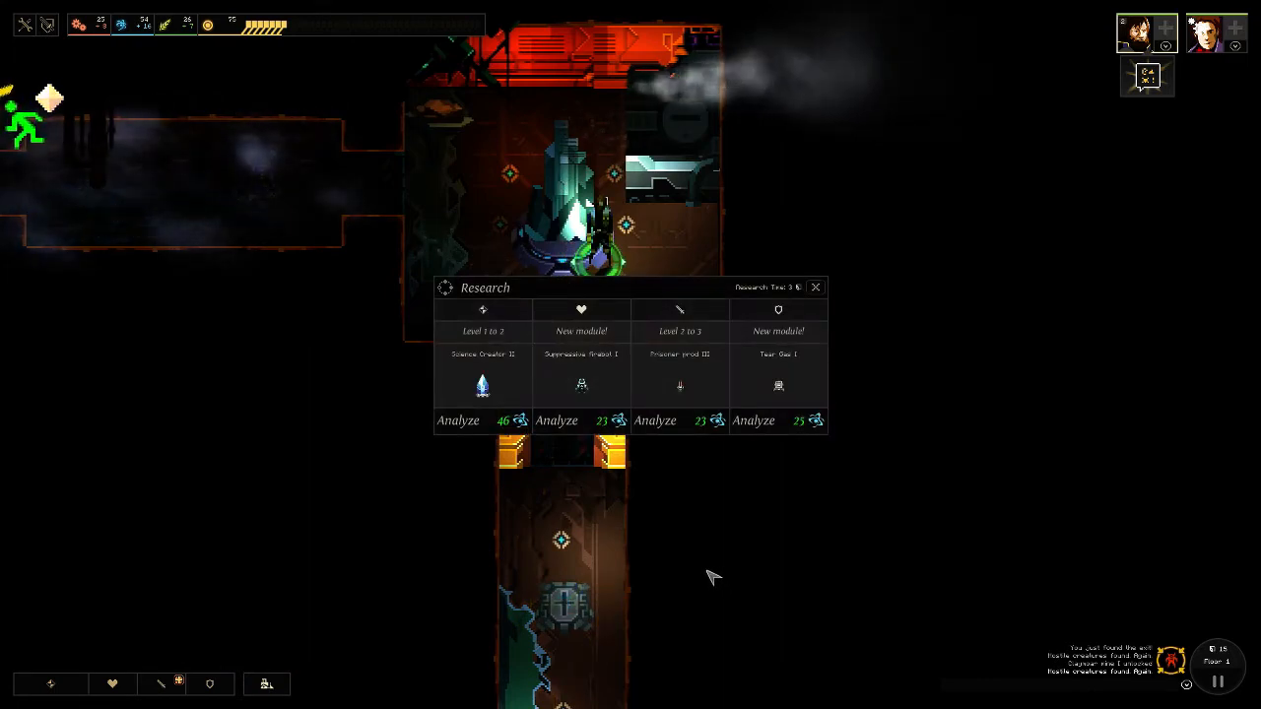
click(816, 287)
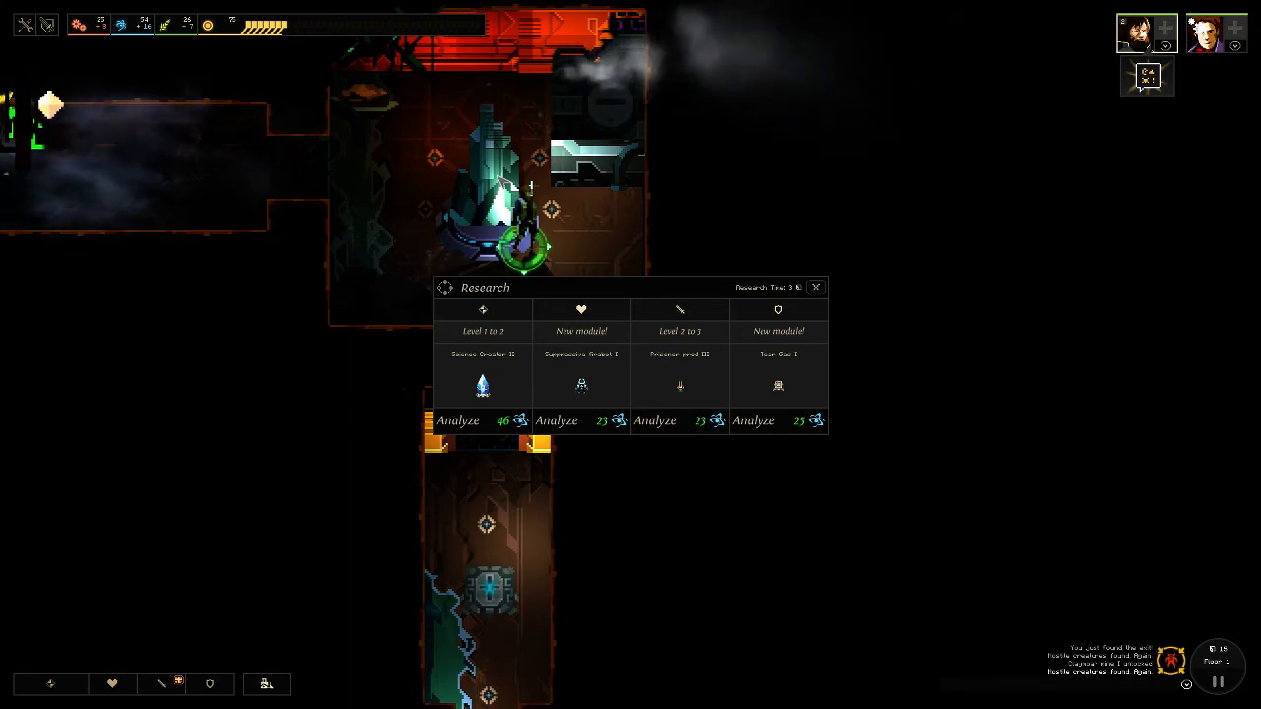
click(815, 287)
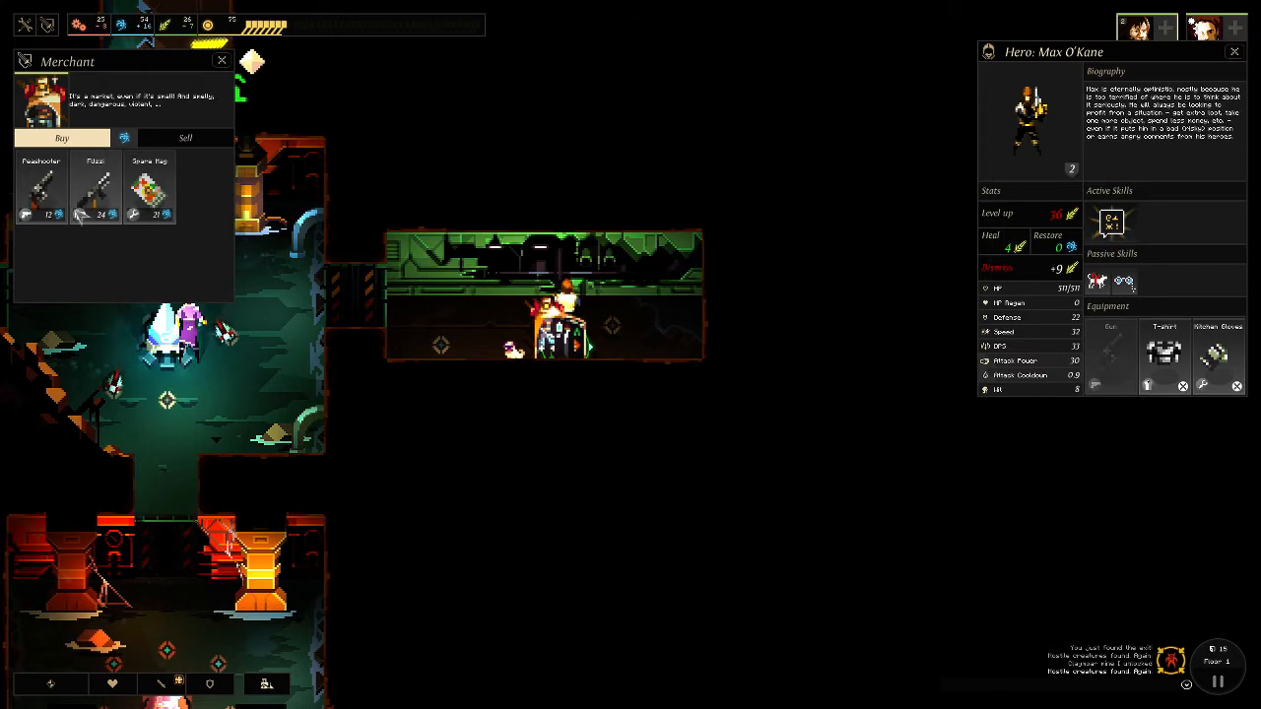
Reopen the merchant's shop and buy the Peashooter for the hero.
click(186, 138)
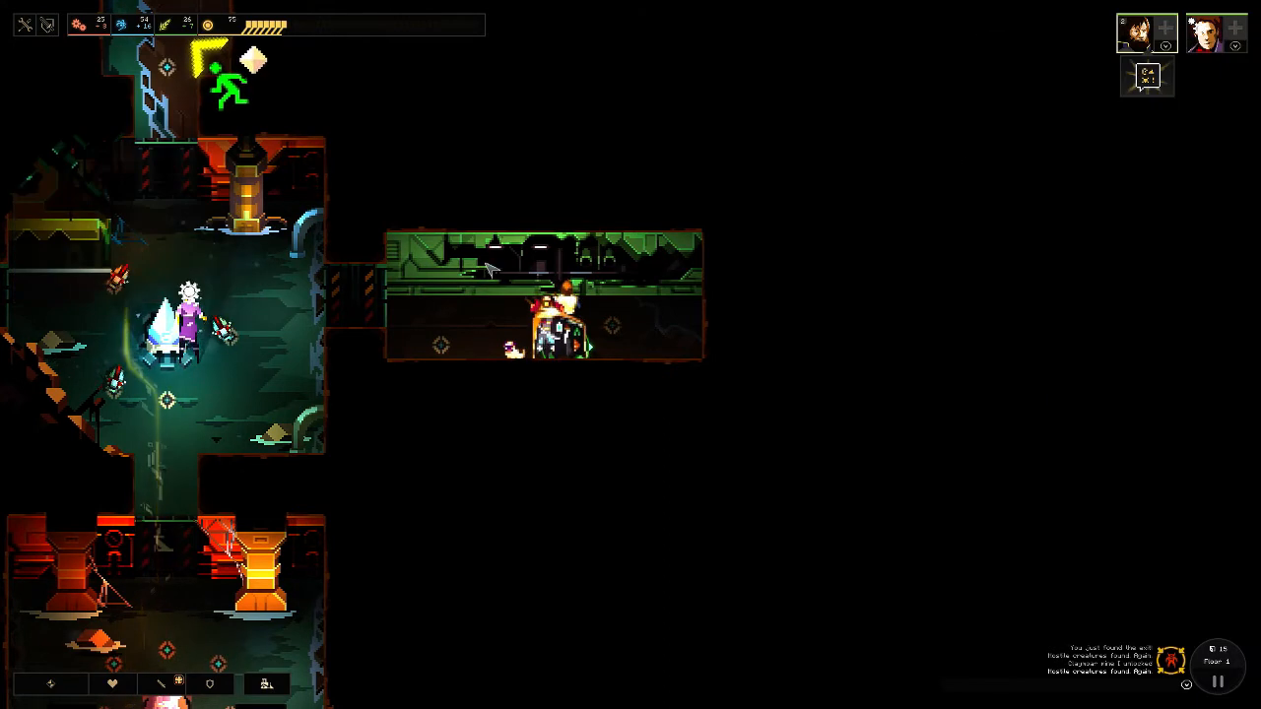
click(1145, 33)
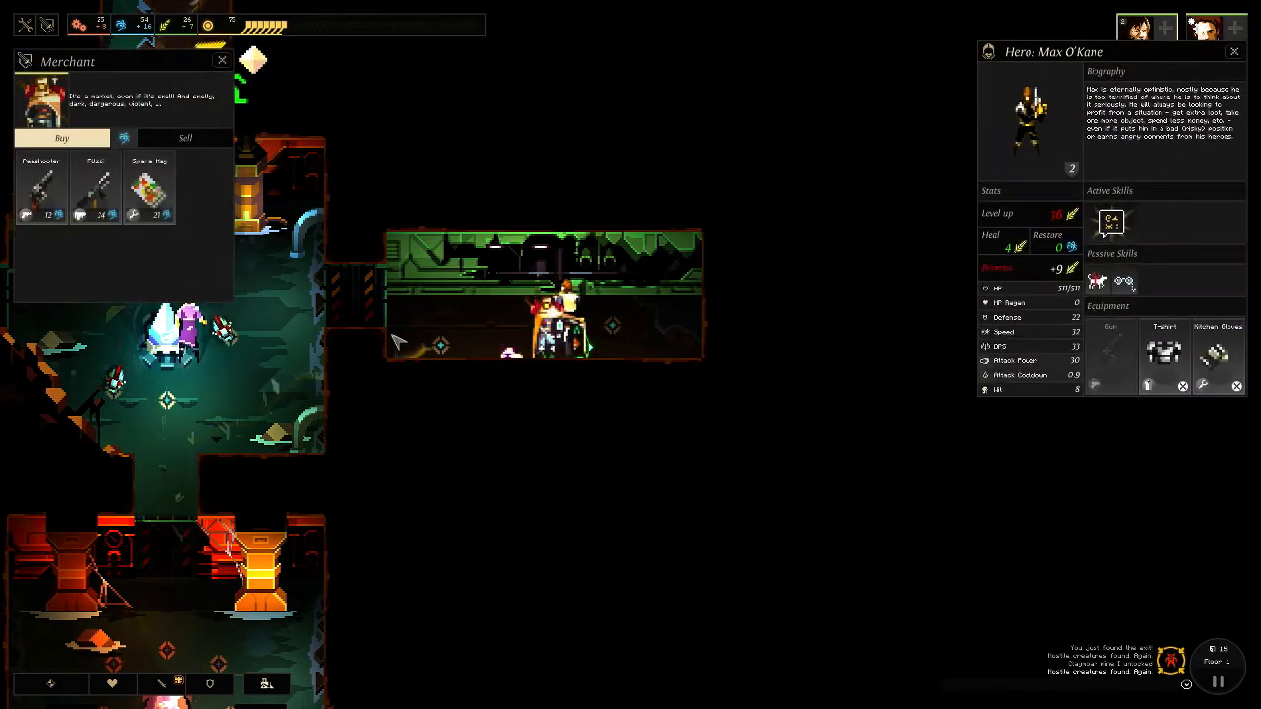
mouse_move(147, 182)
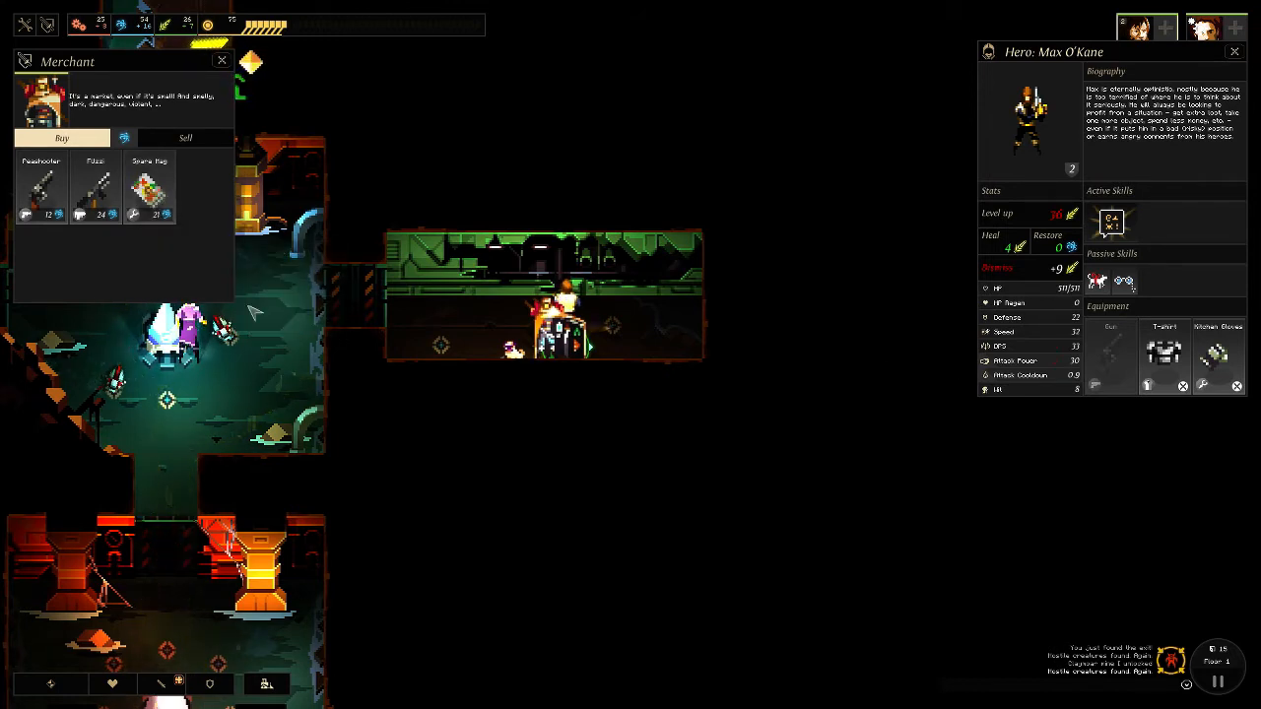
mouse_move(41, 188)
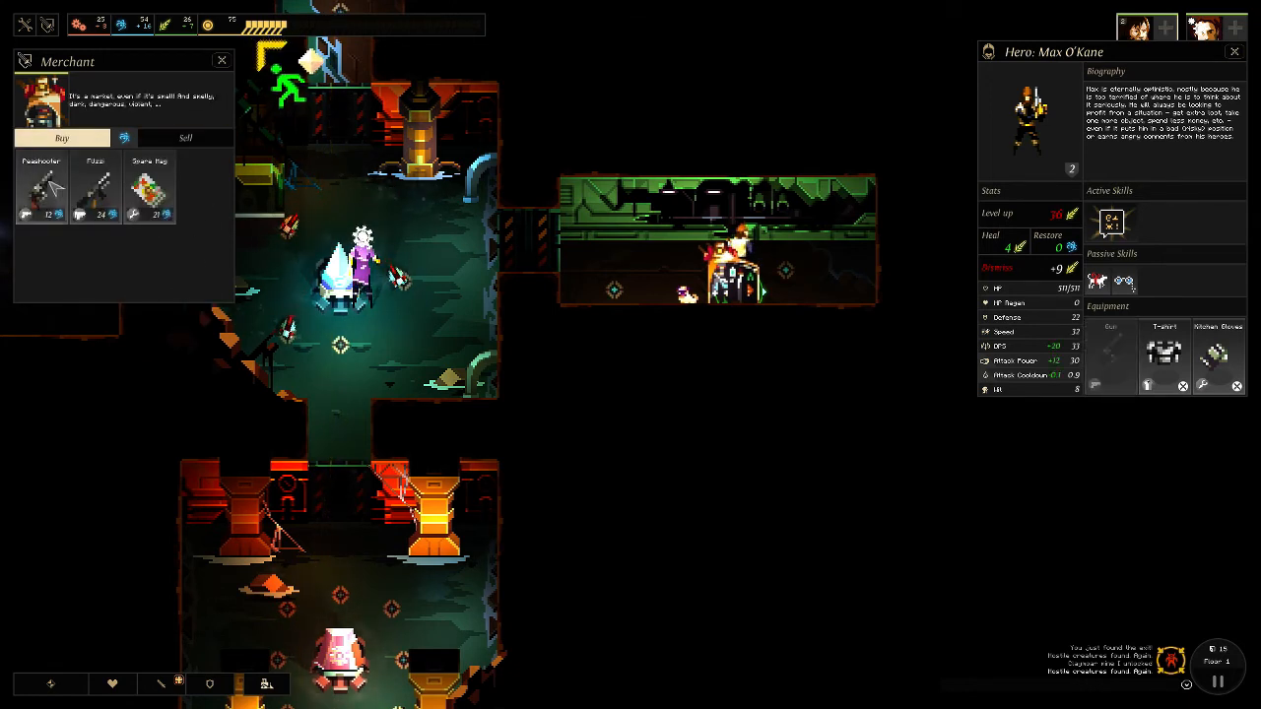
click(41, 187)
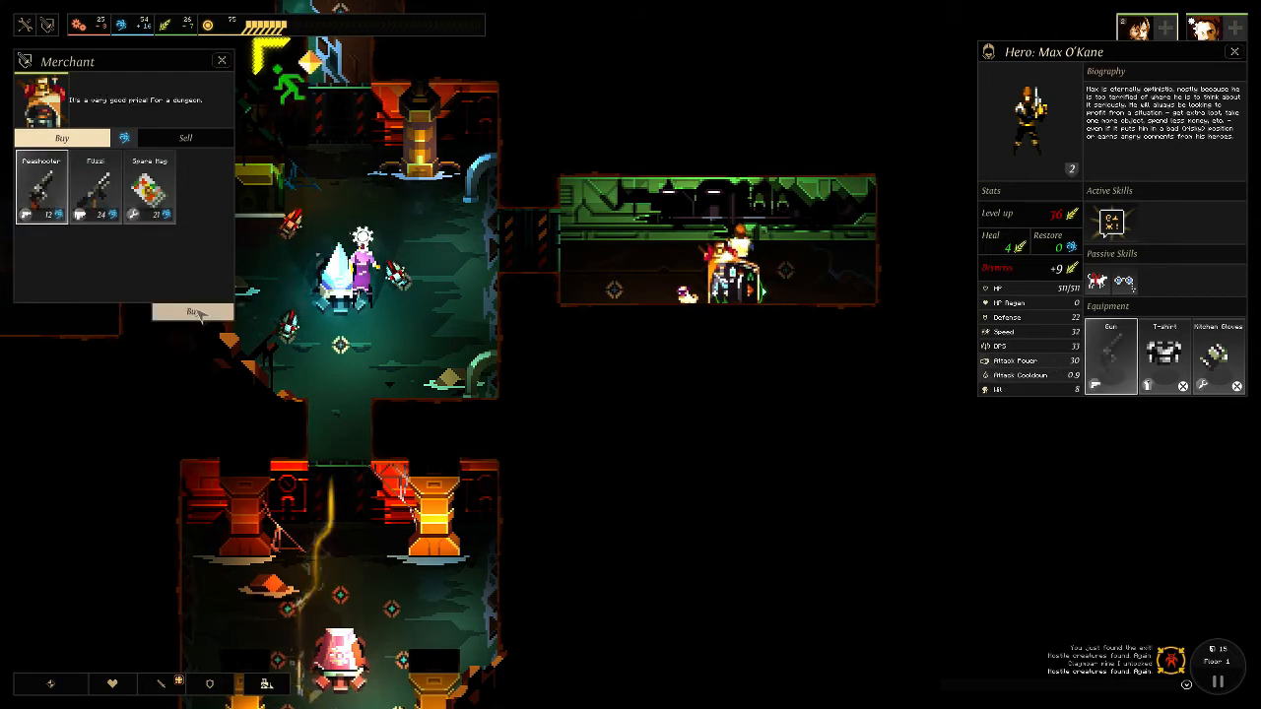
click(185, 137)
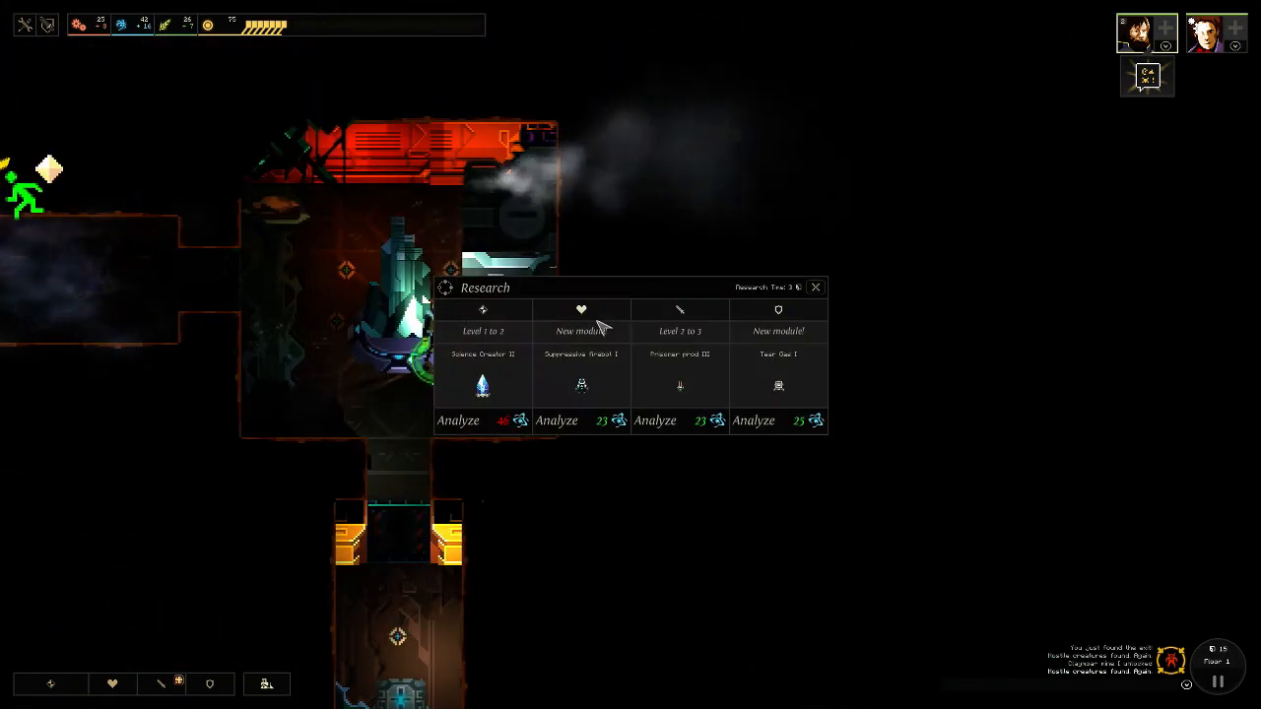
mouse_move(596, 370)
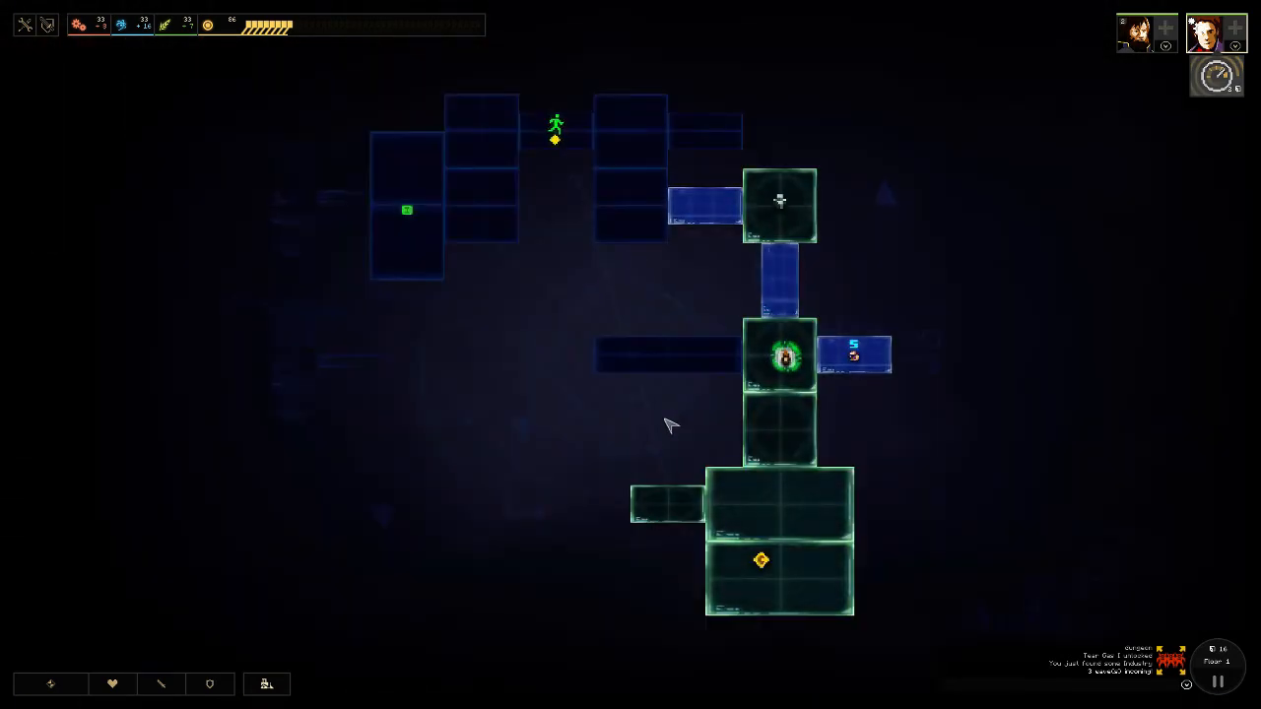
mouse_move(837, 426)
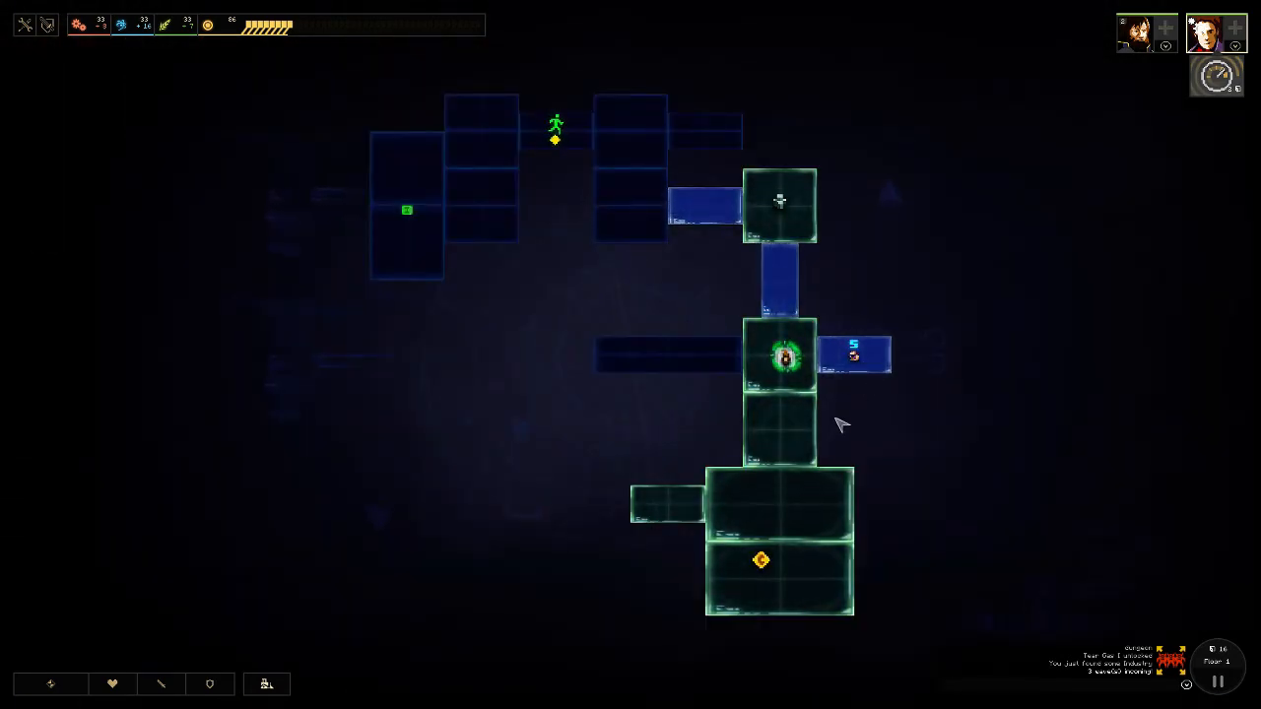
mouse_move(680, 441)
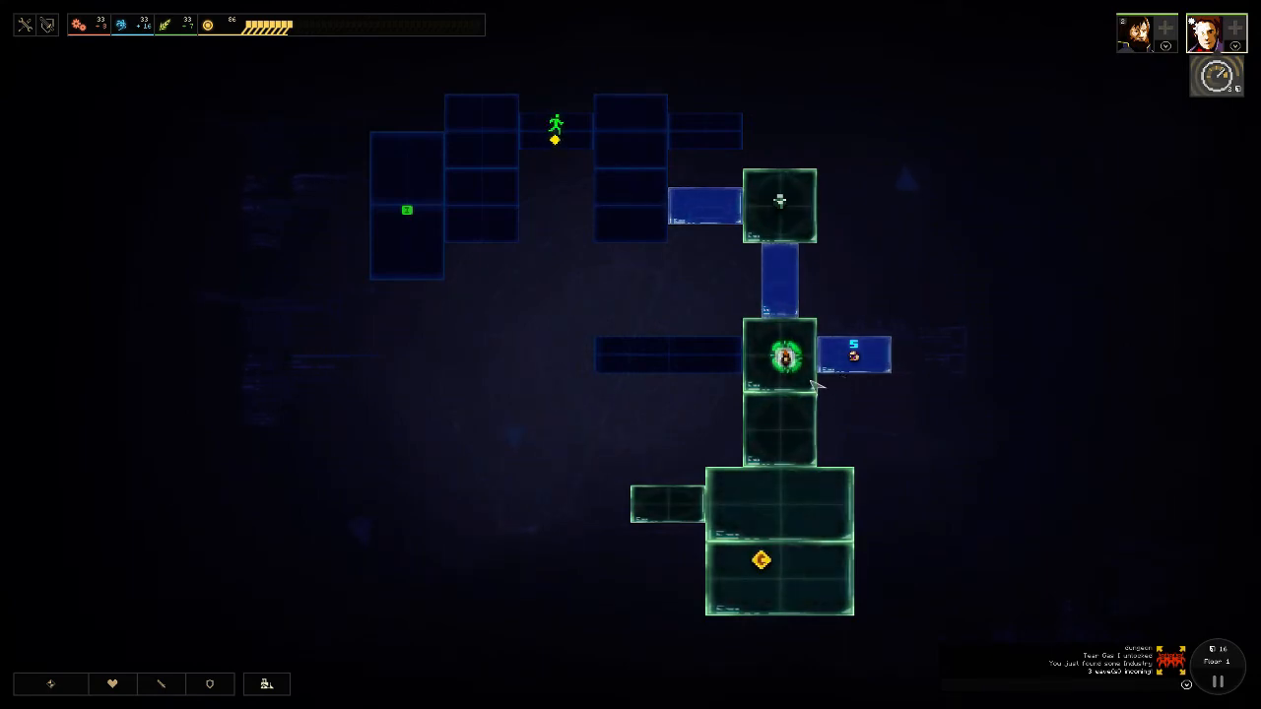
mouse_move(576, 330)
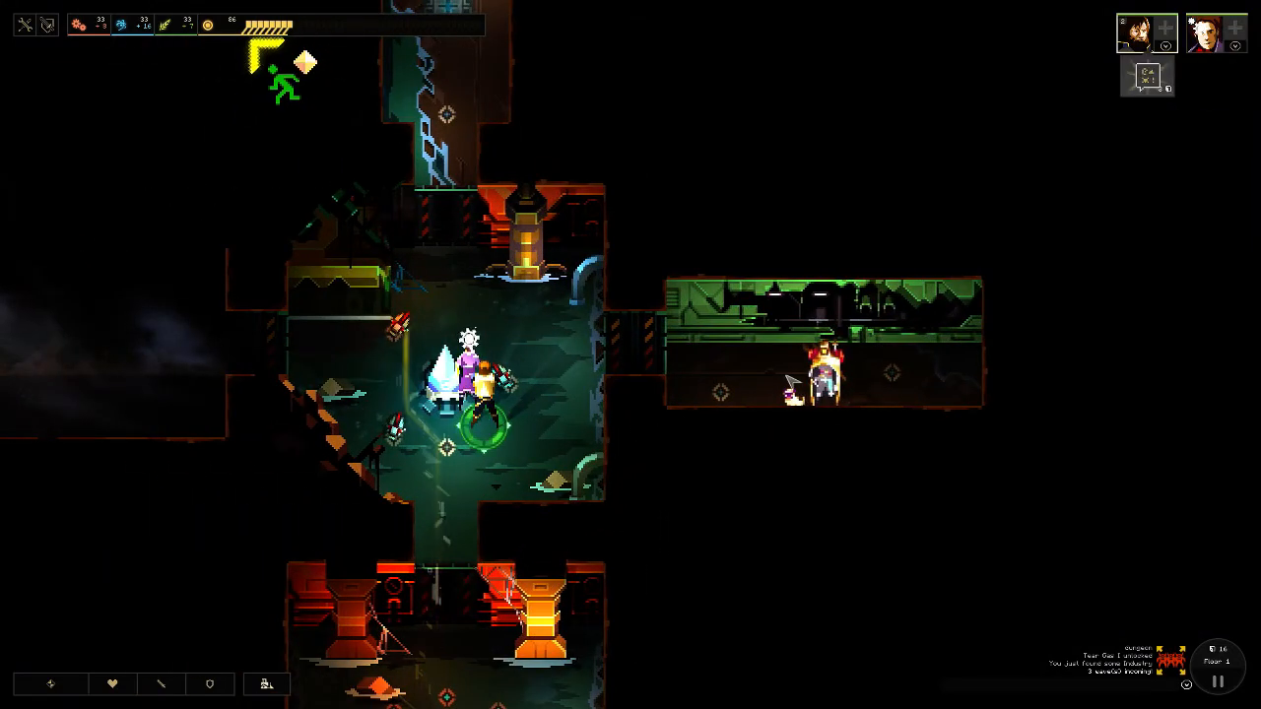
Show the hero's stats and send the hero to the merchant's room.
click(1215, 32)
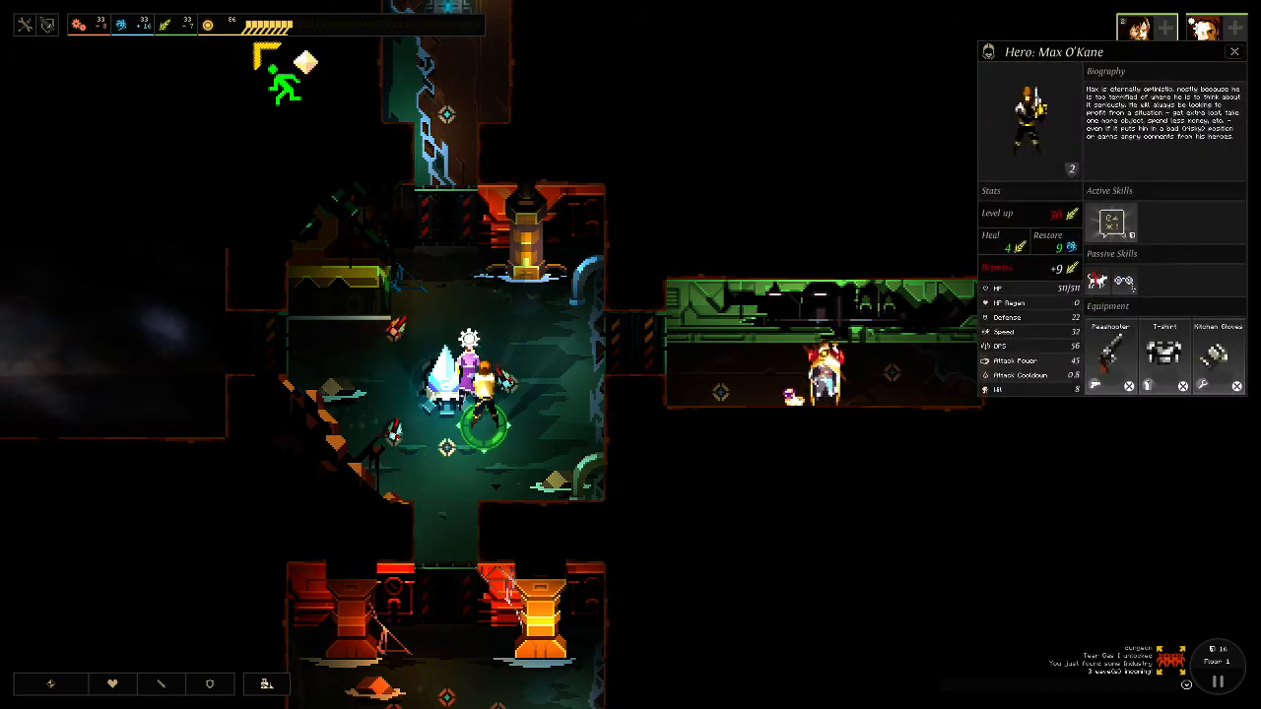
click(1233, 51)
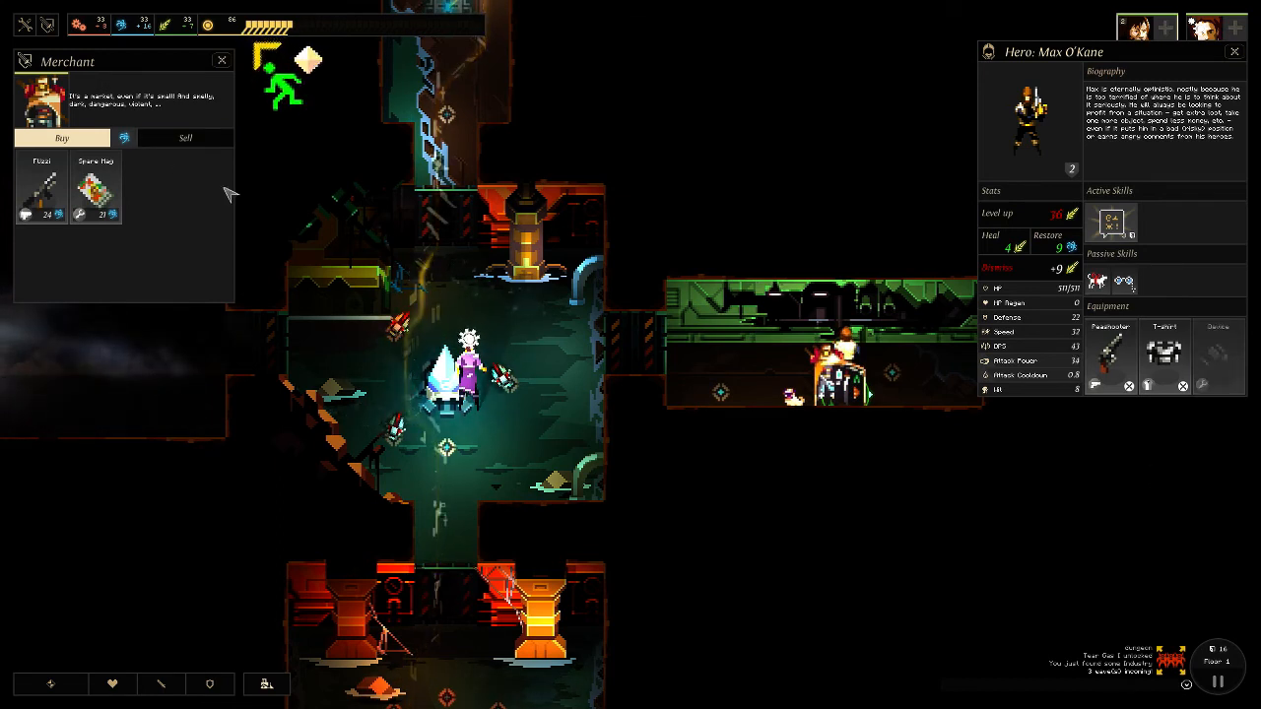
Check the merchant's Sell and Buy tabs, then view Professor Josh 'Ntello's stats and equipment.
click(184, 137)
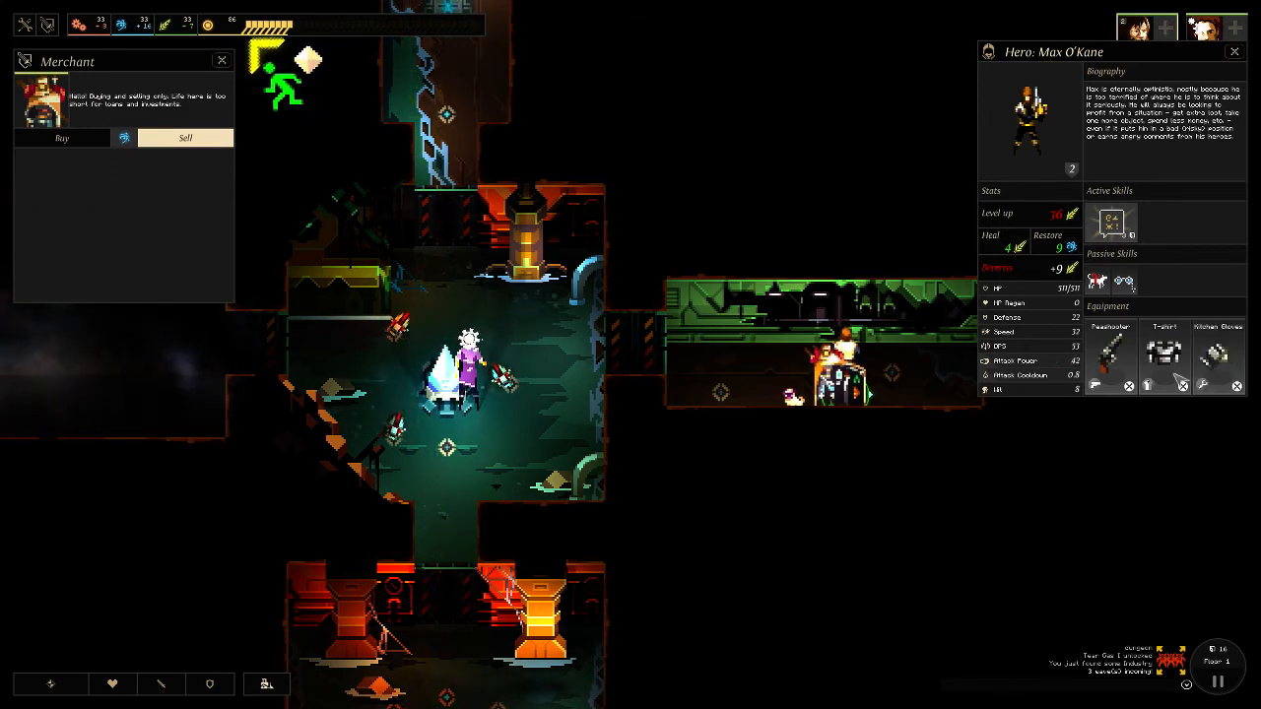
click(62, 137)
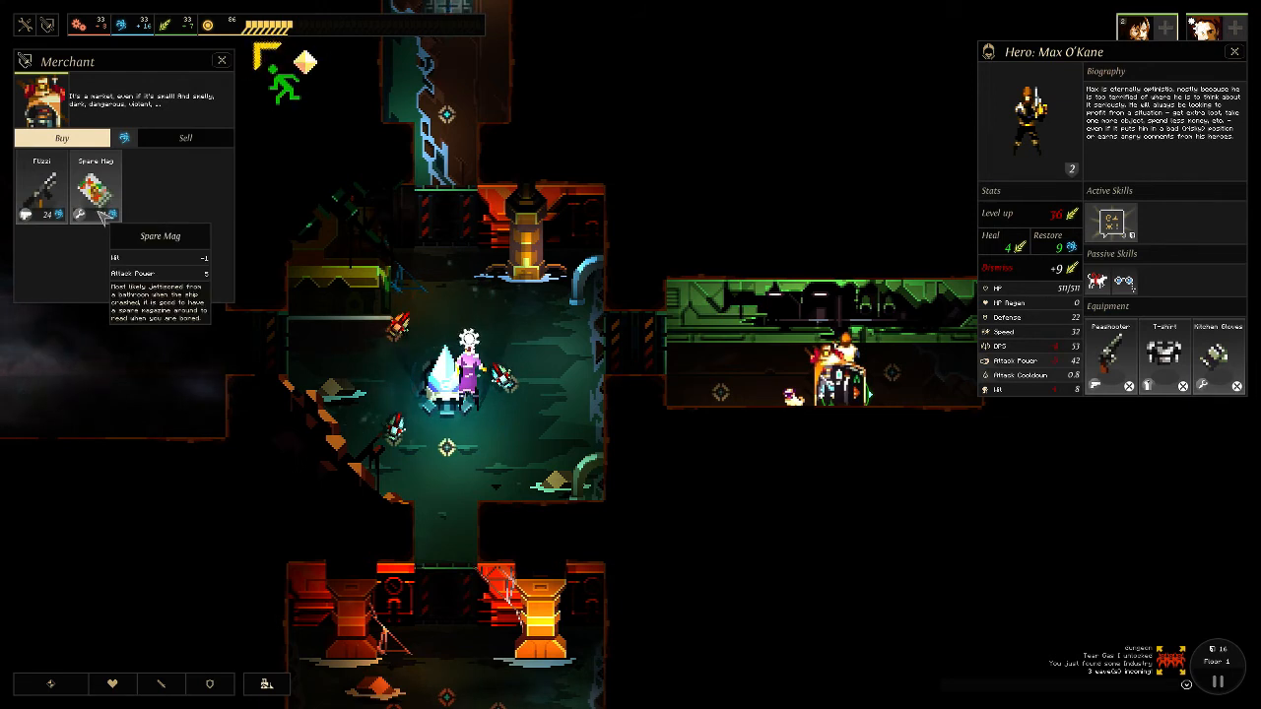
click(1215, 27)
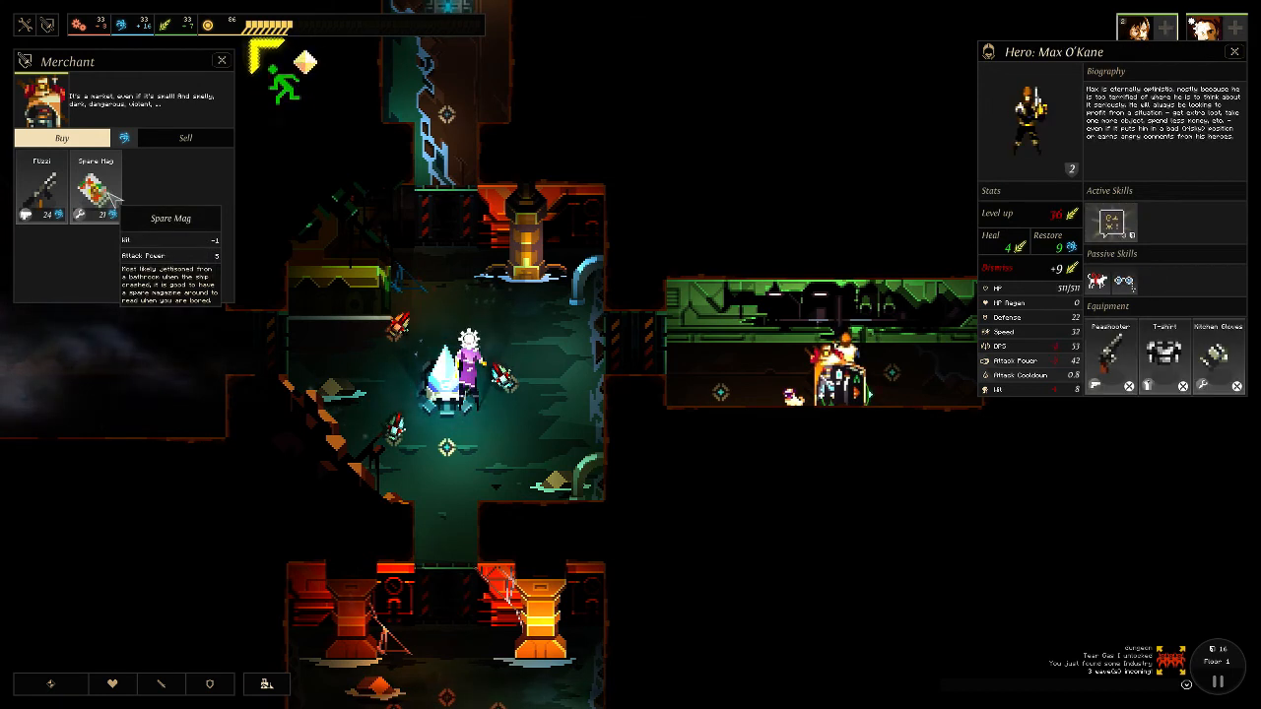
click(1216, 28)
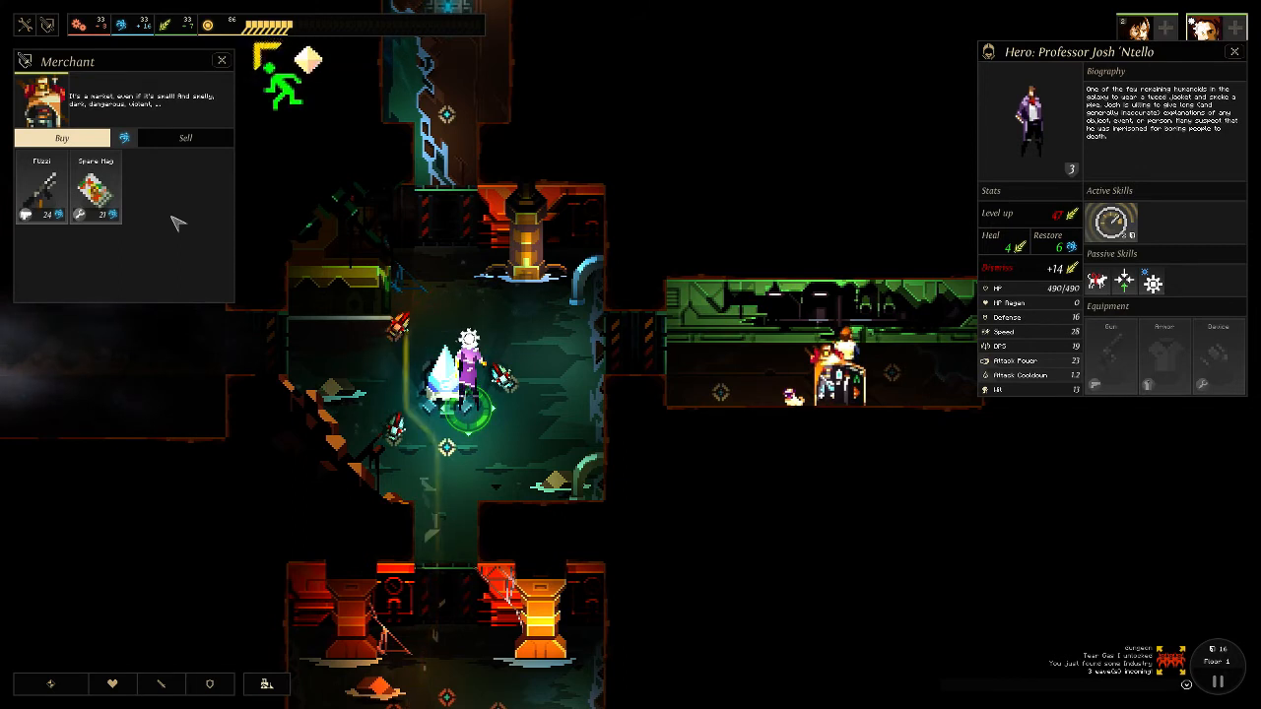
mouse_move(95, 187)
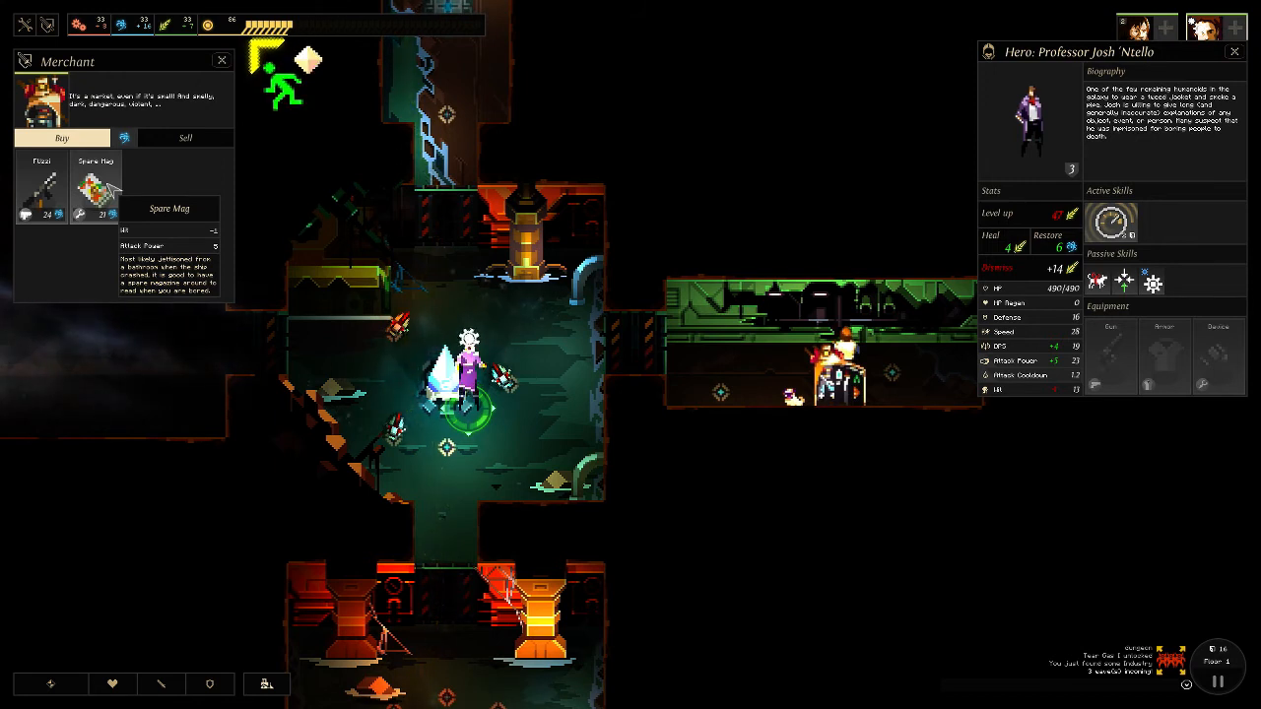
mouse_move(998, 204)
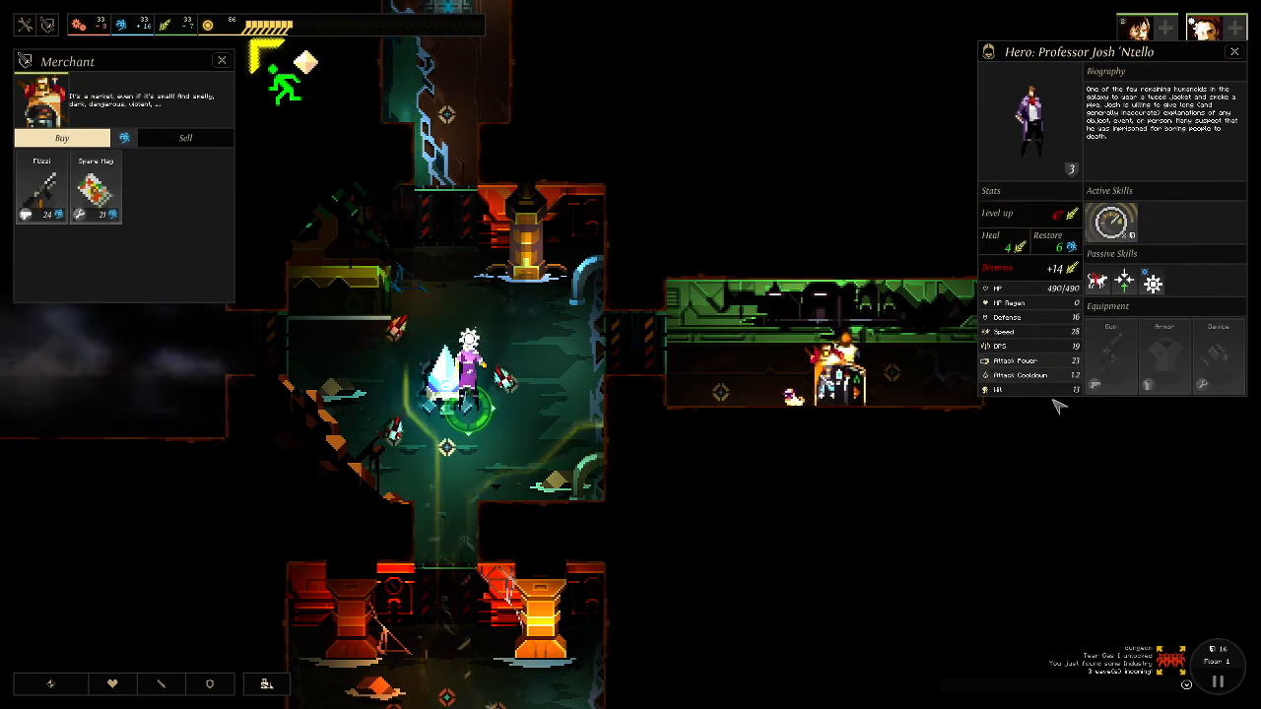
mouse_move(1049, 380)
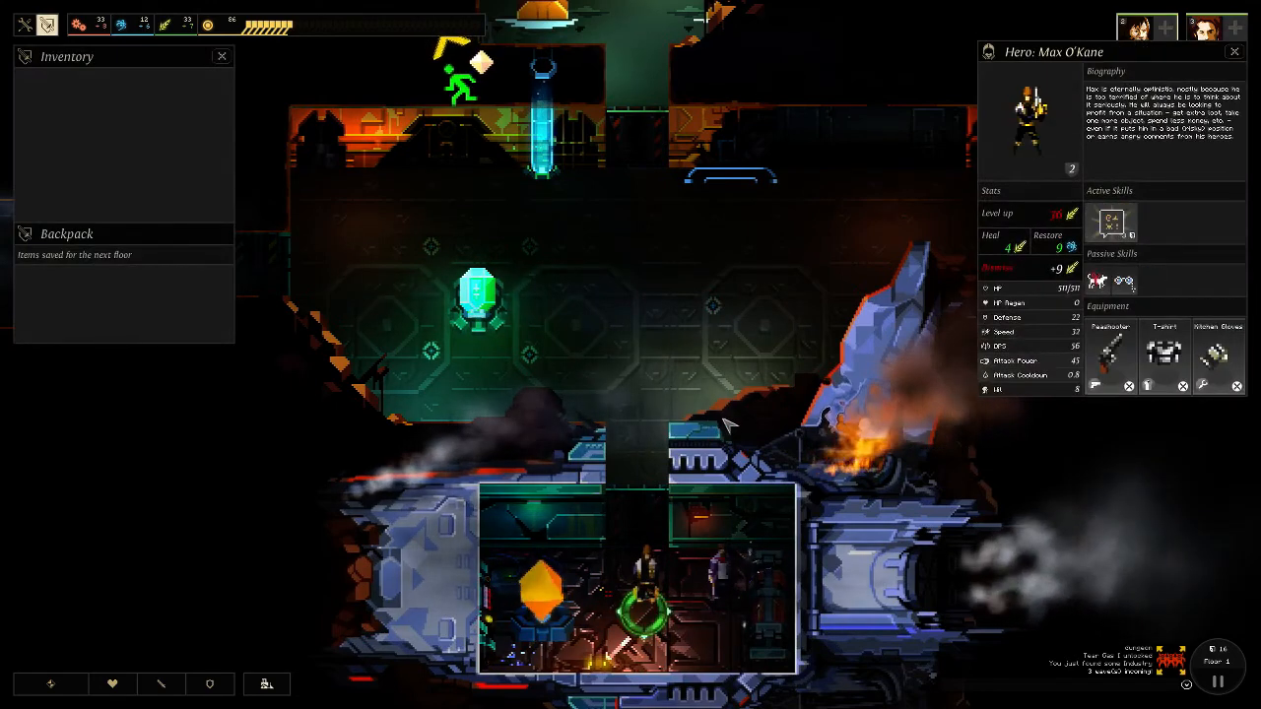
Check the second hero's equipment and get both heroes ready at the crystal lift.
click(1204, 26)
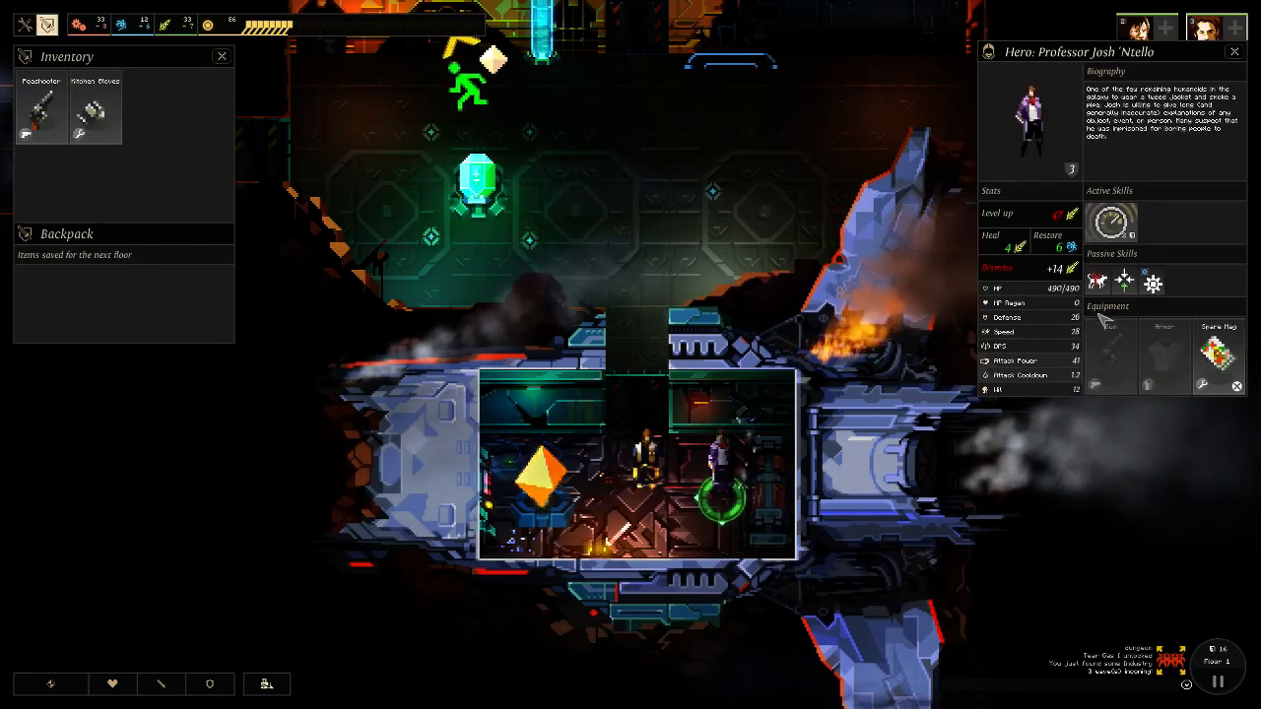
mouse_move(41, 109)
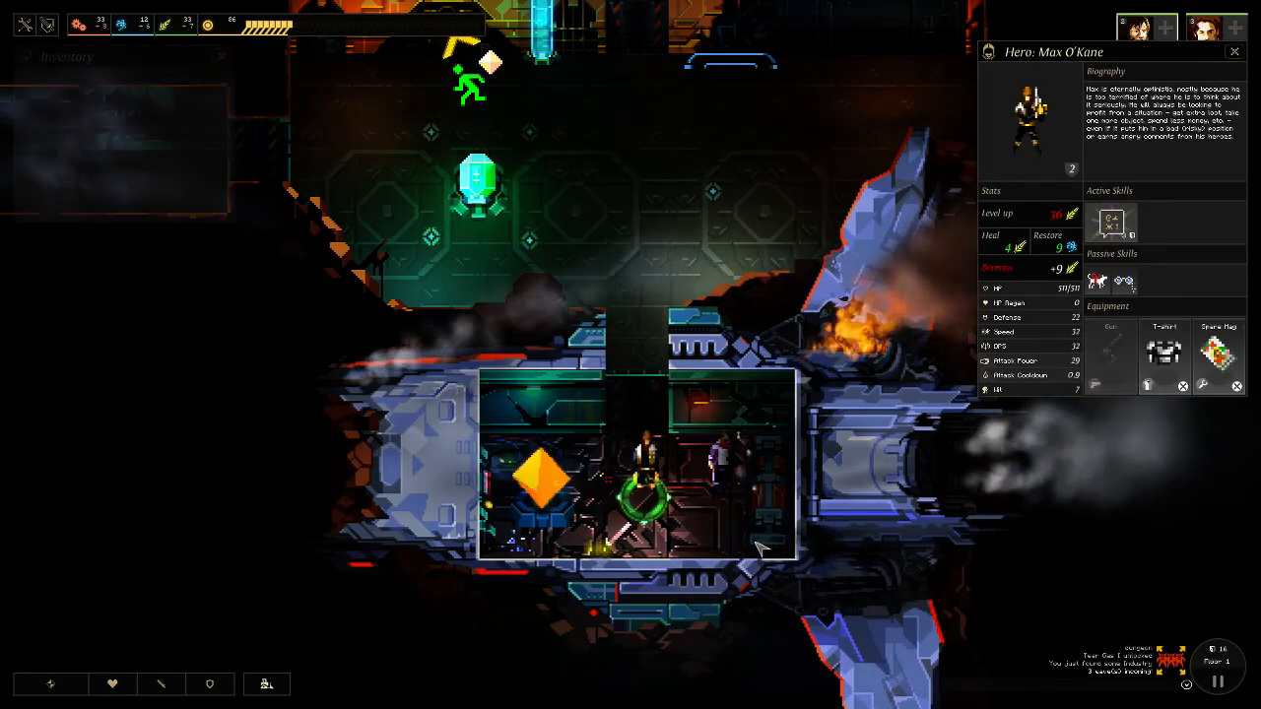
click(1234, 51)
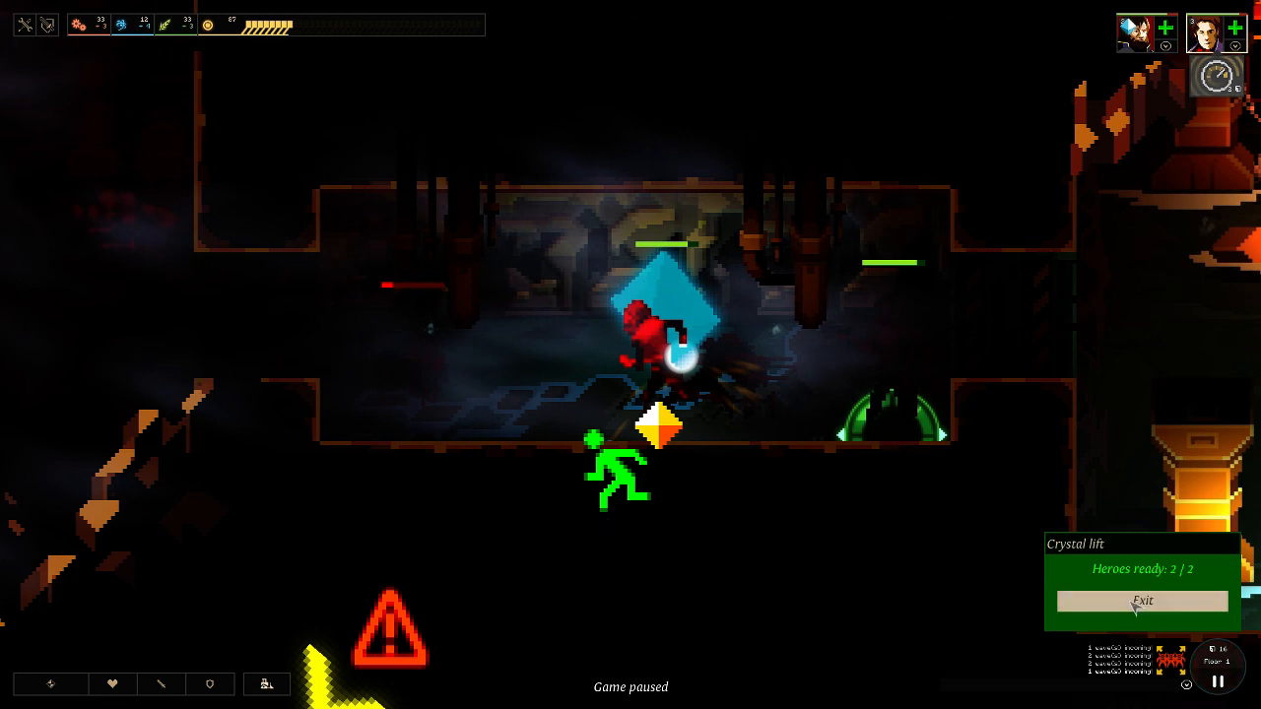
mouse_move(740, 584)
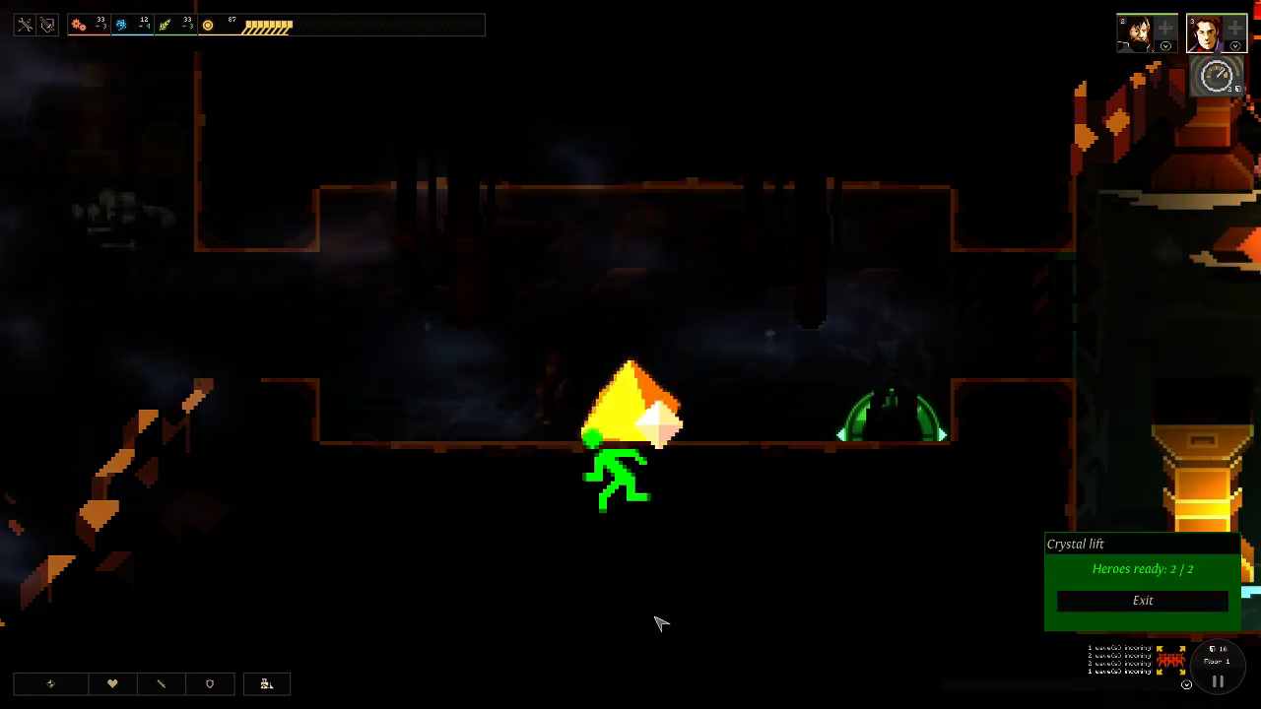
Exit the floor with both heroes ready at the Crystal lift.
click(1142, 600)
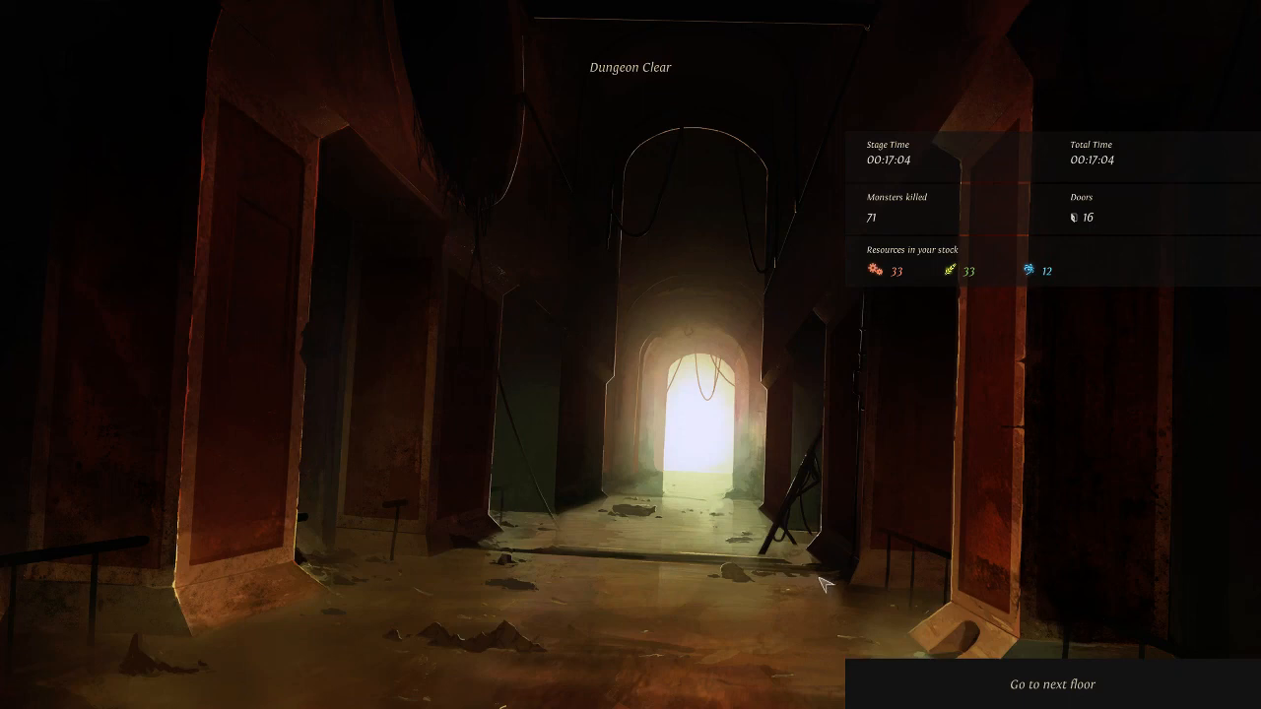